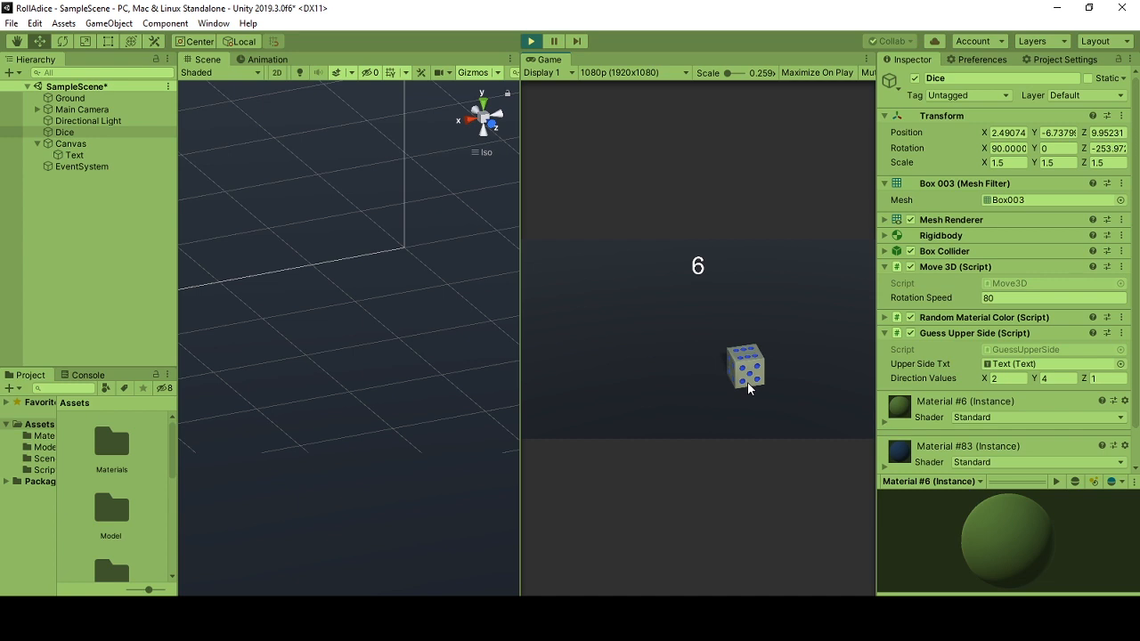
mouse_move(688, 295)
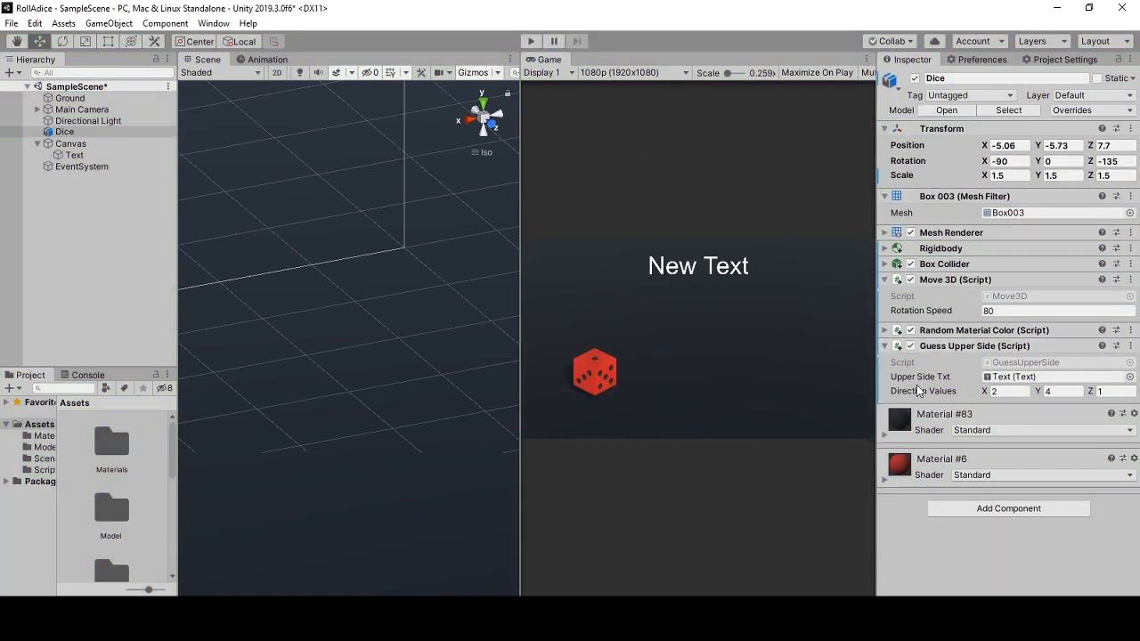
mouse_move(663, 385)
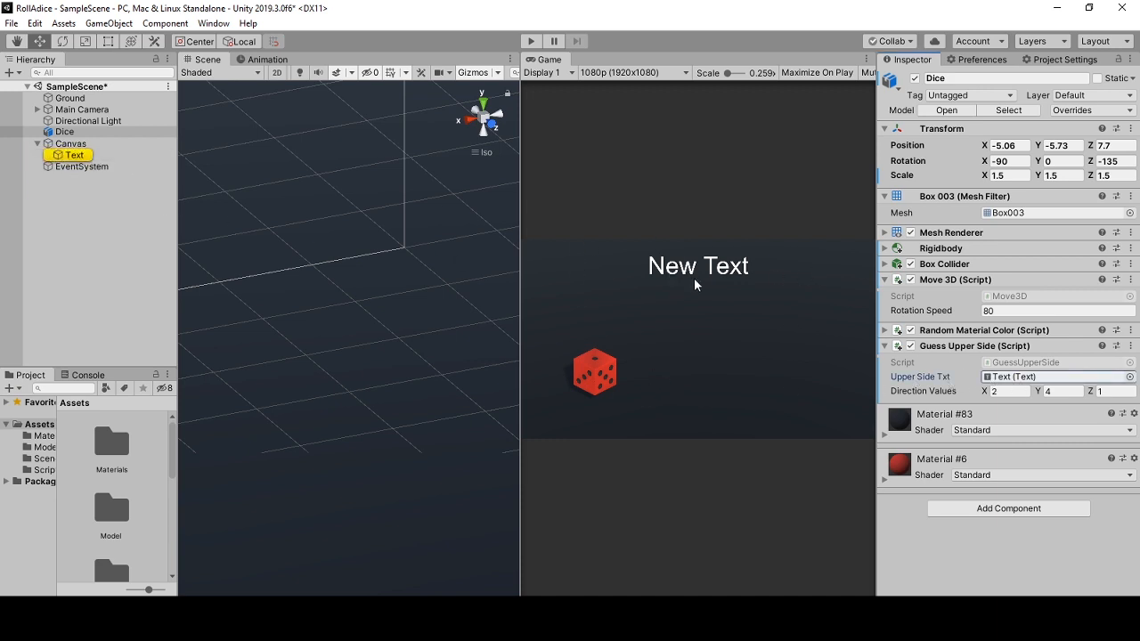
- Select the red die in the scene to check its Direction Values fields
left_click(862, 442)
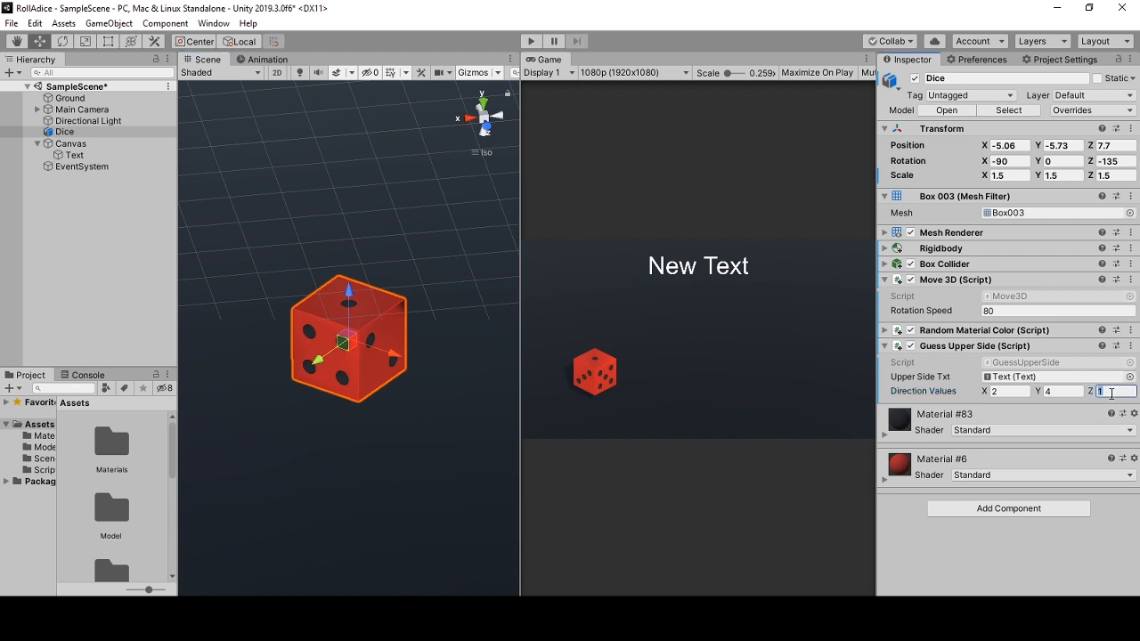
mouse_move(941, 399)
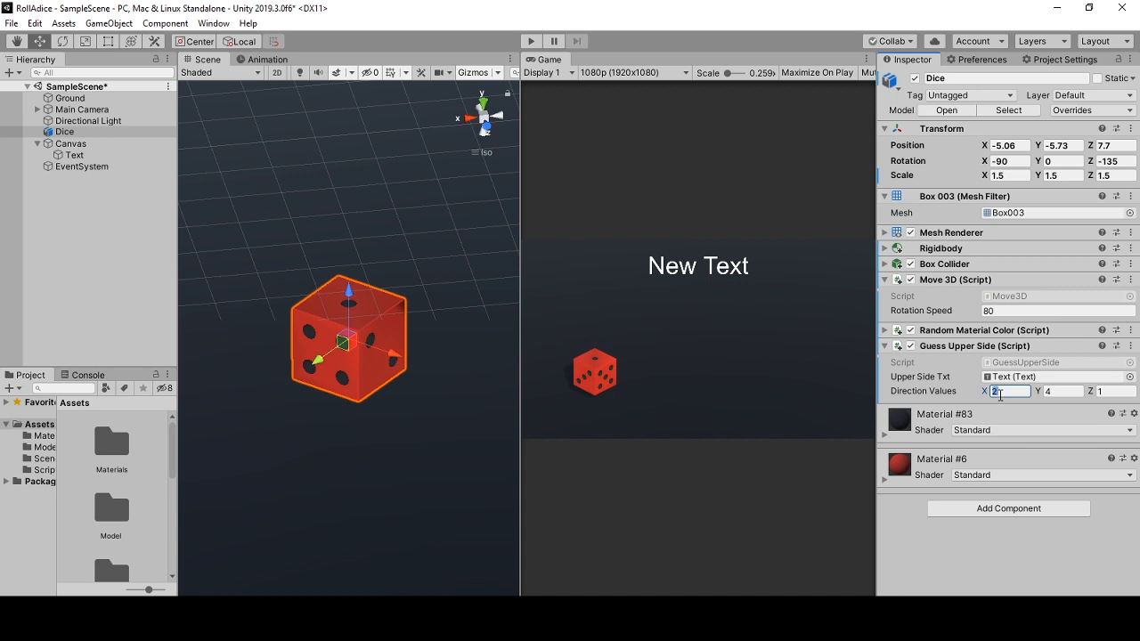
mouse_move(406, 377)
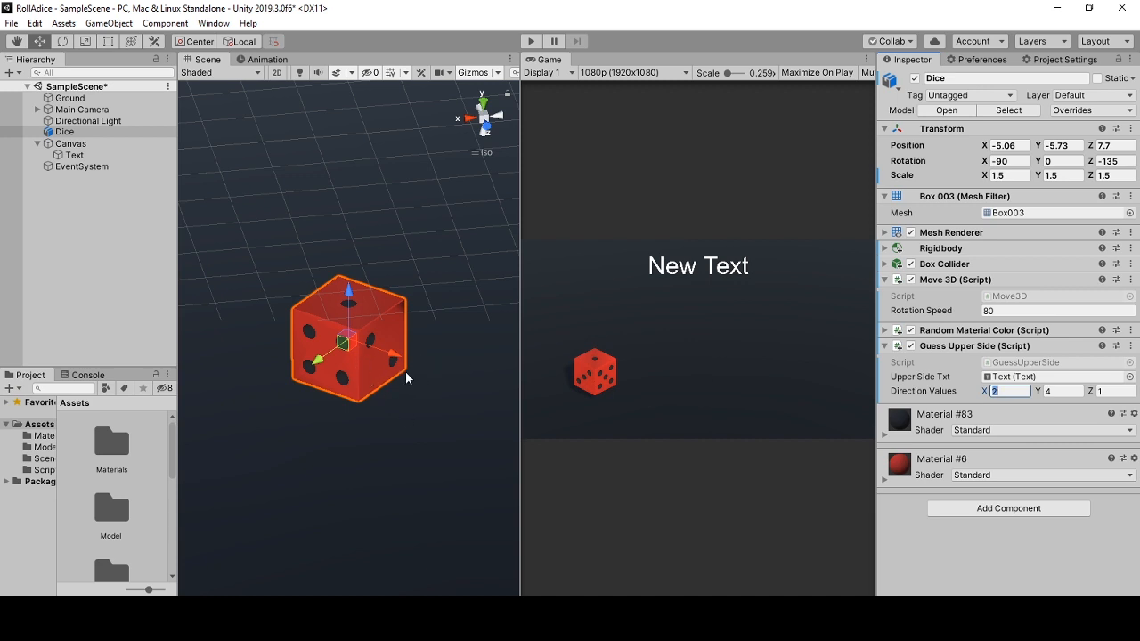
mouse_move(363, 459)
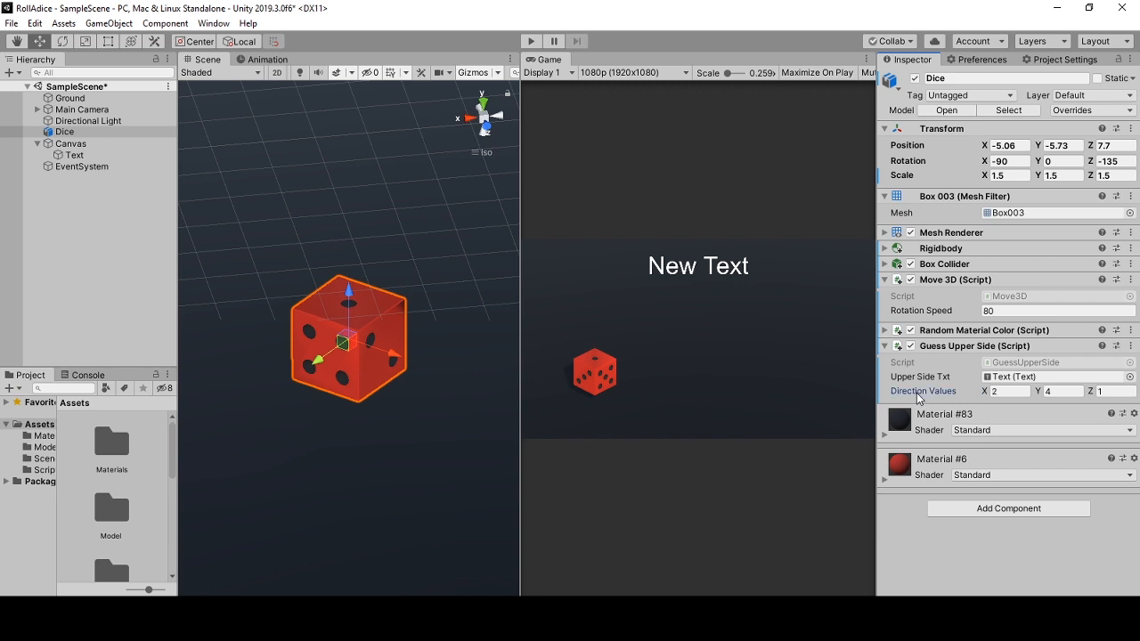
mouse_move(402, 401)
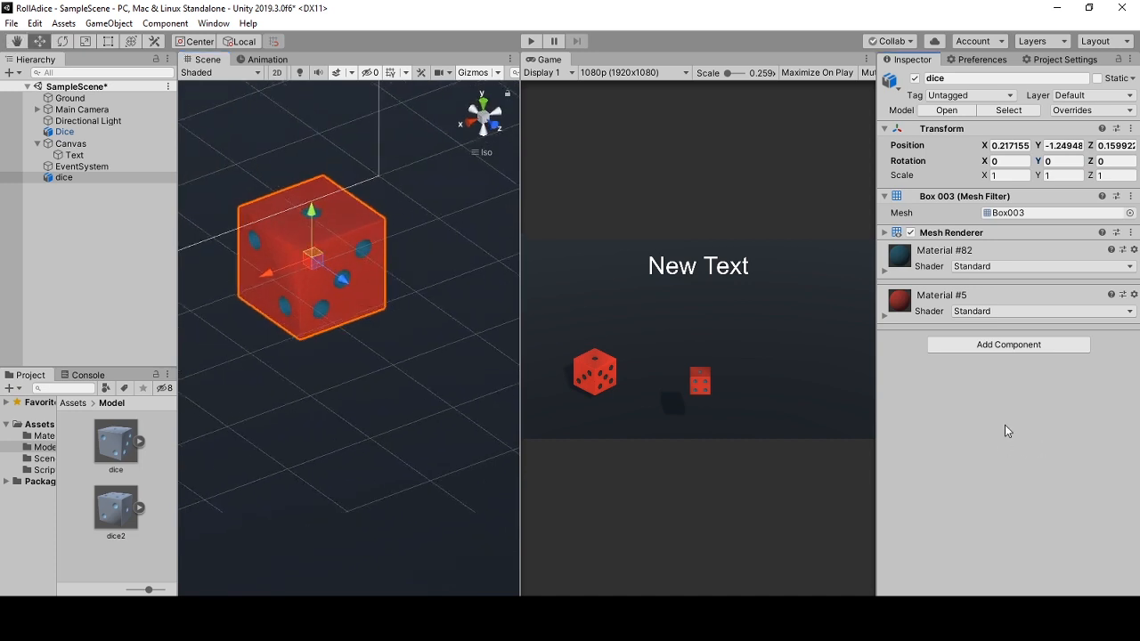
- Select the newly added dice model in the Hierarchy and remove it, keeping the original Dice
left_click(64, 131)
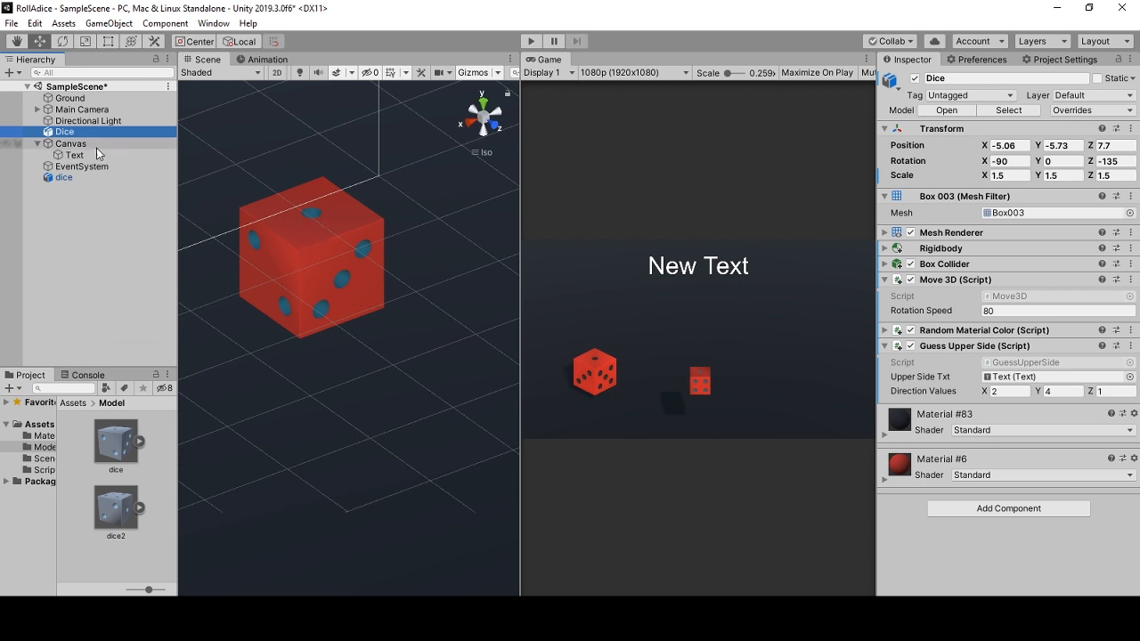
left_click(64, 178)
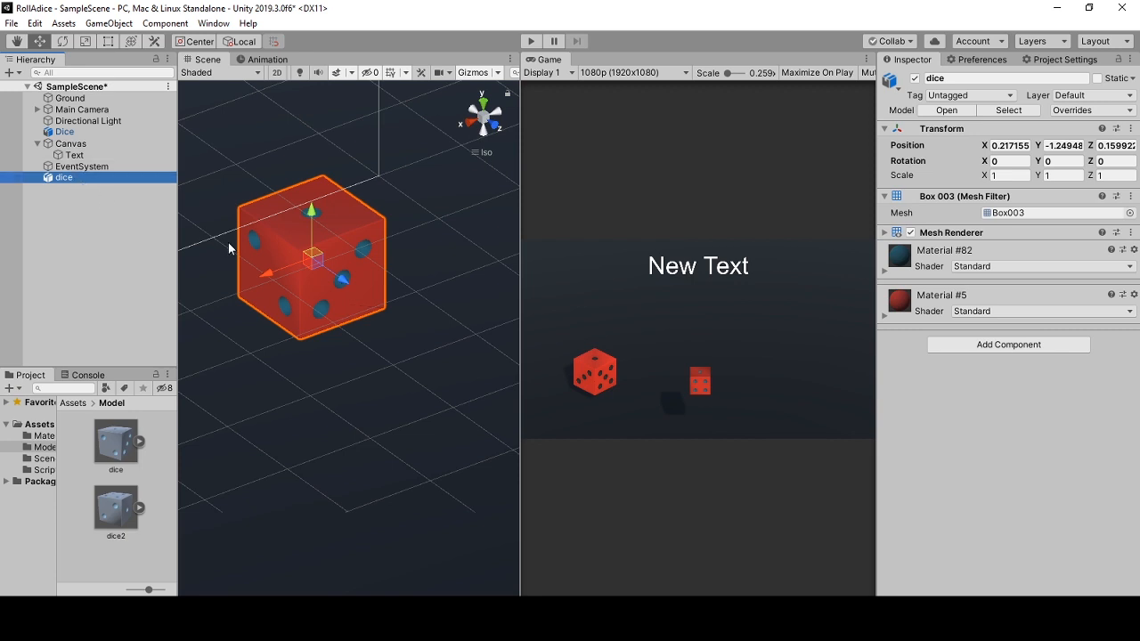
mouse_move(87, 178)
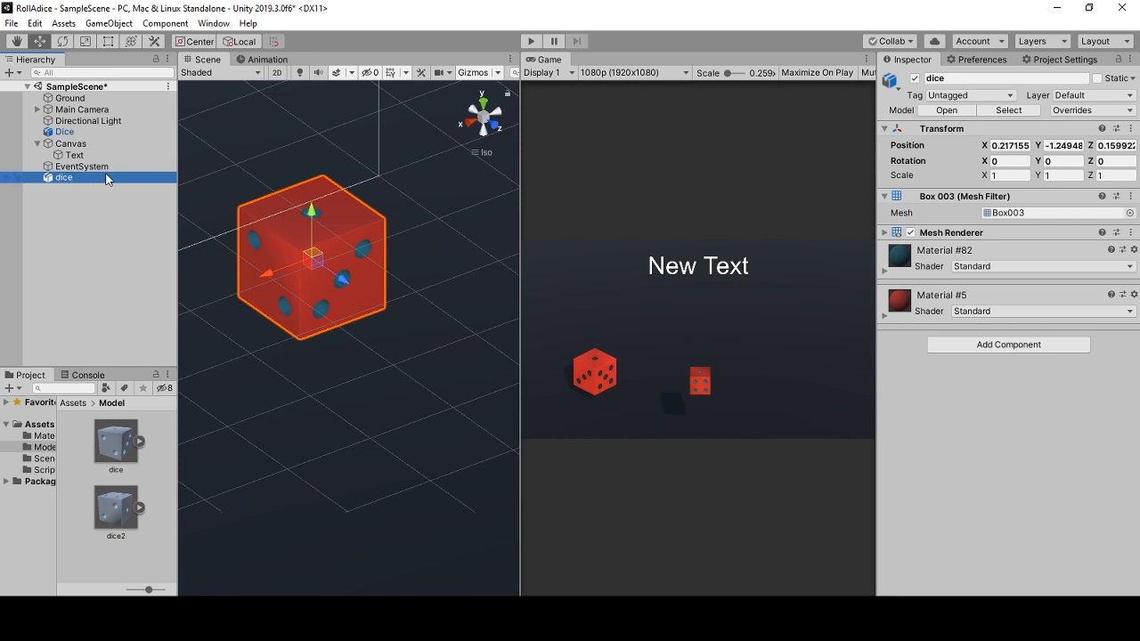
mouse_move(125, 194)
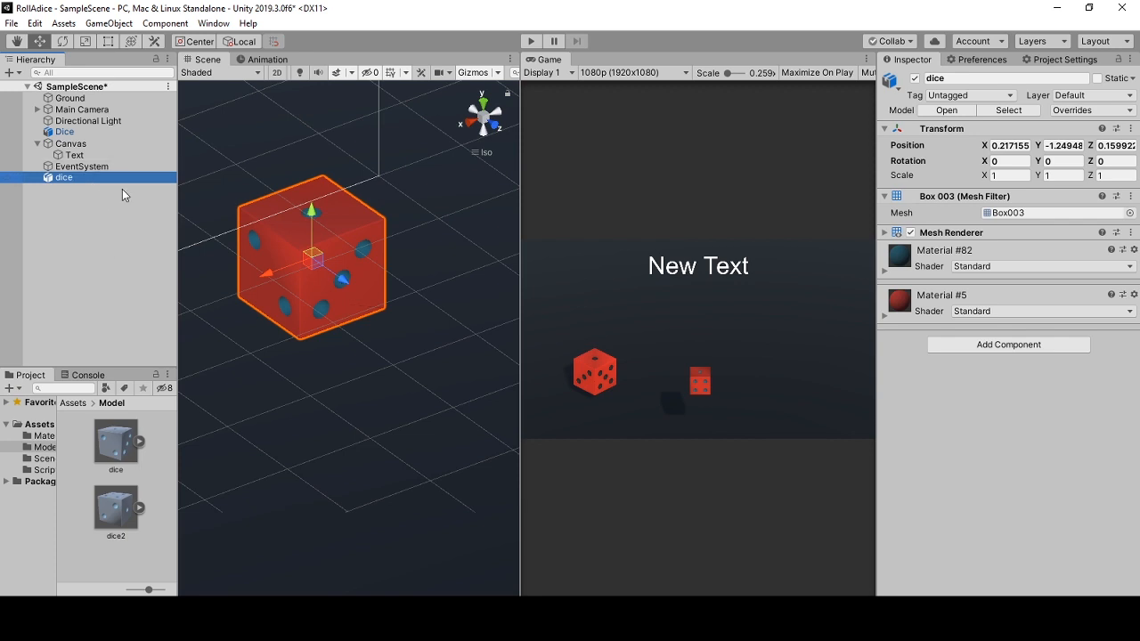
left_click(64, 132)
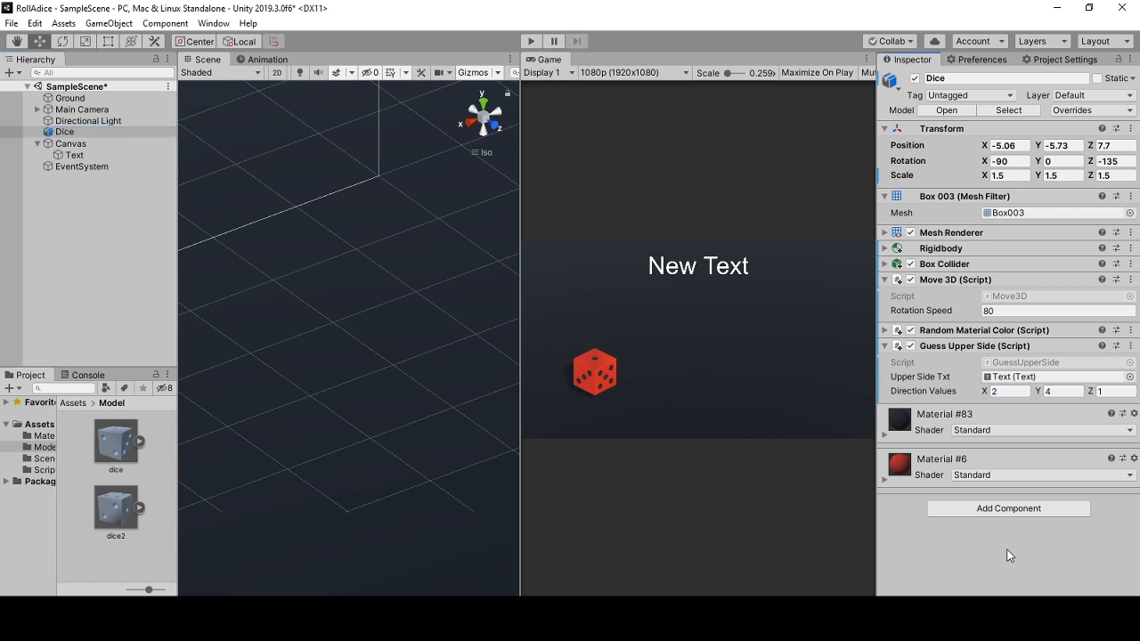
mouse_move(659, 301)
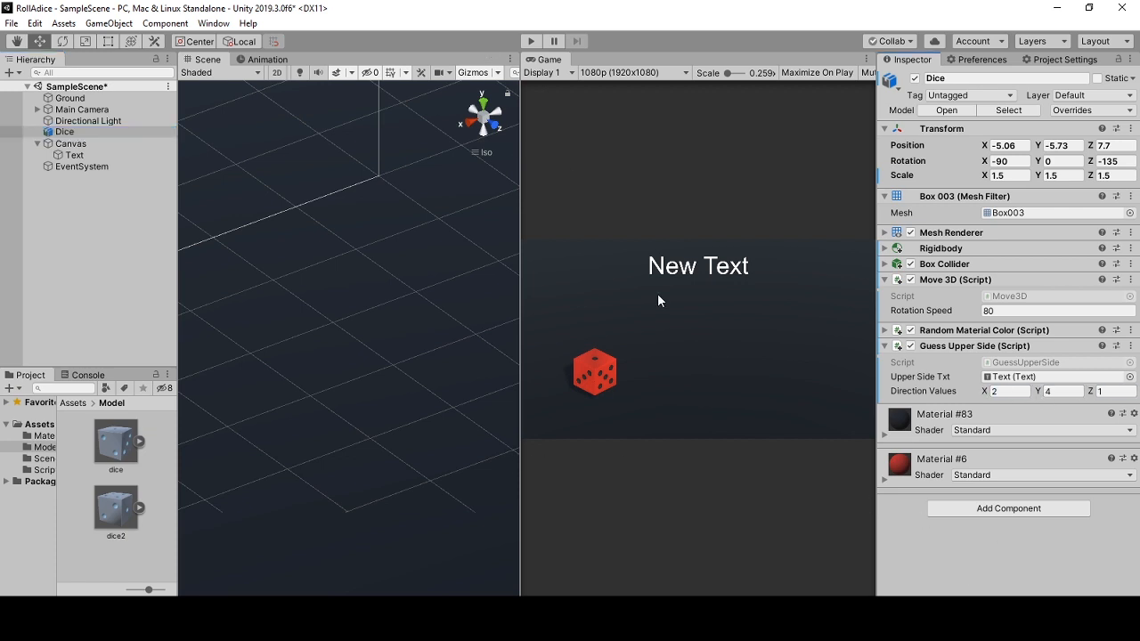
mouse_move(506, 25)
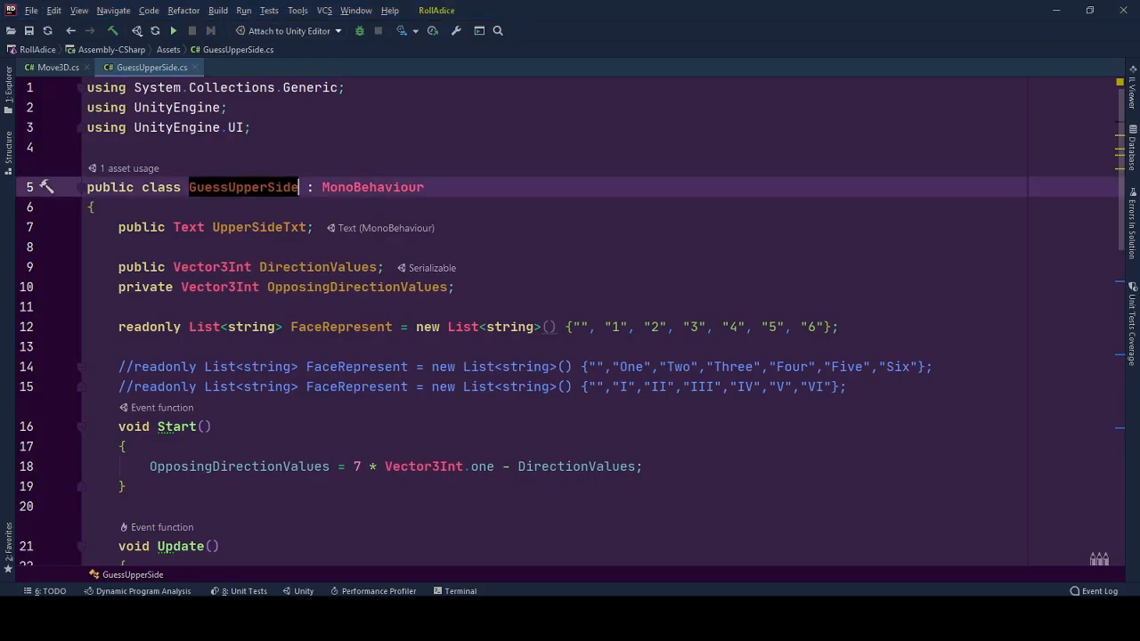
left_click(260, 228)
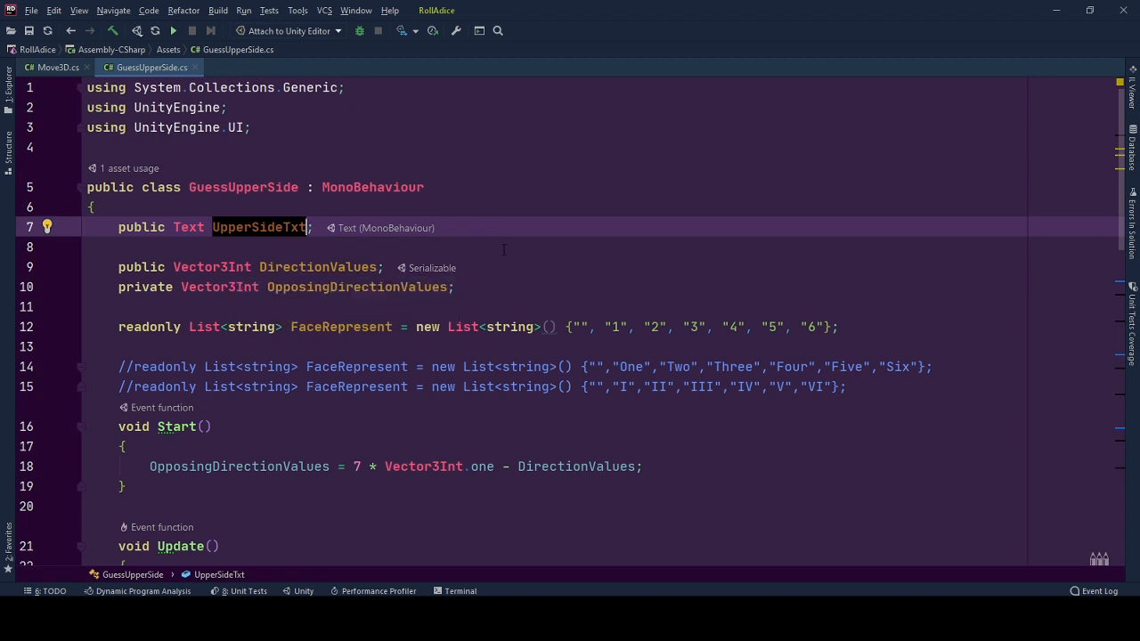
mouse_move(488, 238)
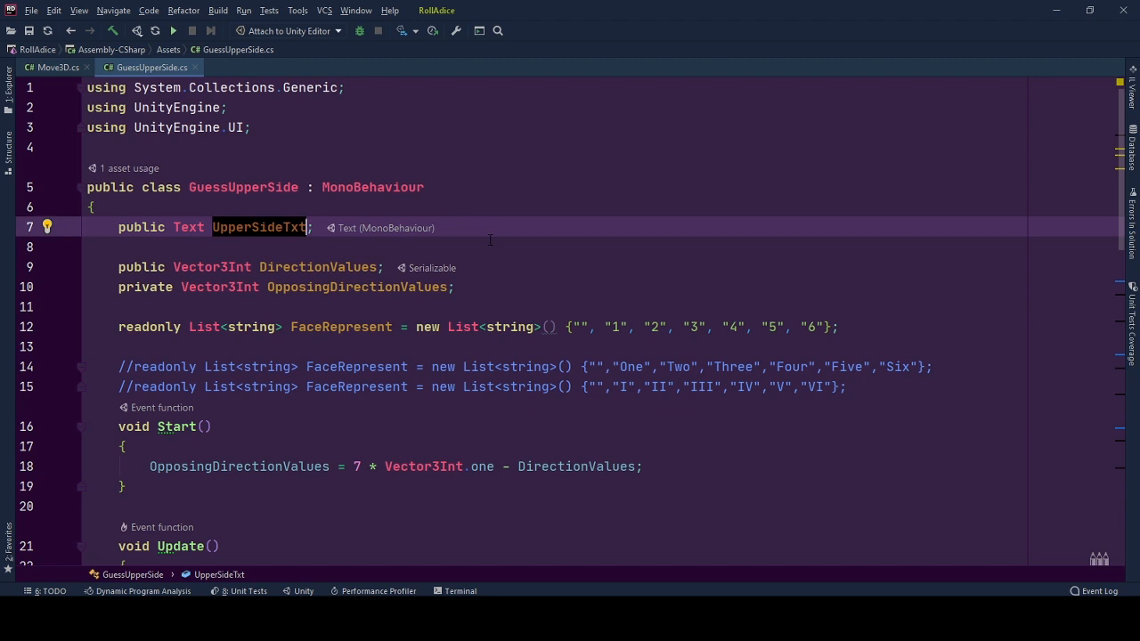
mouse_move(271, 240)
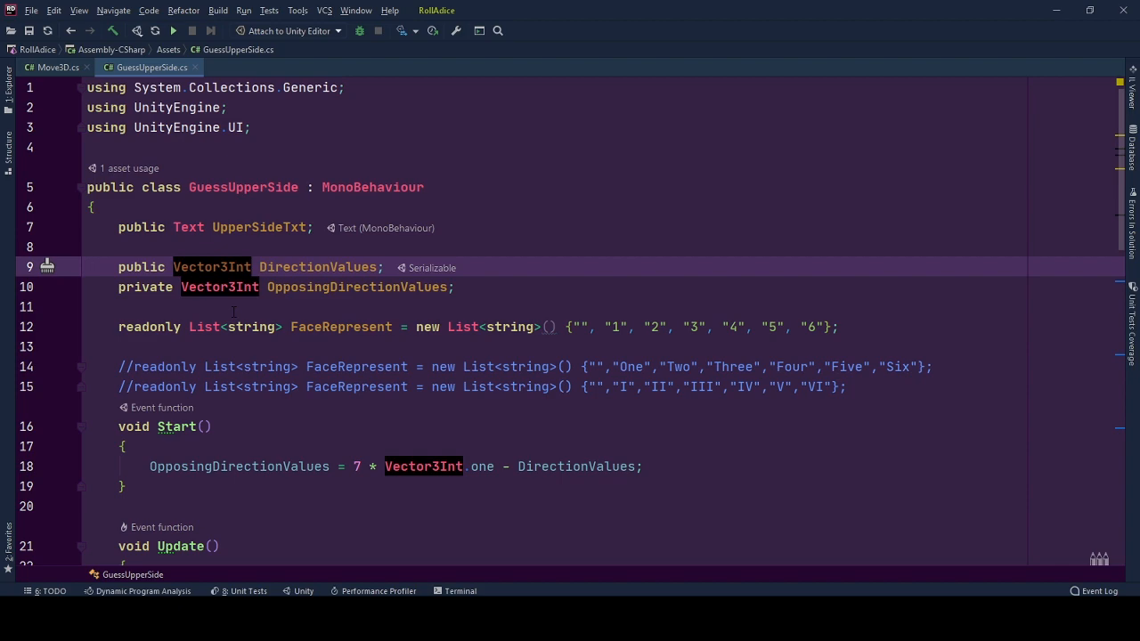
scroll("down", 3)
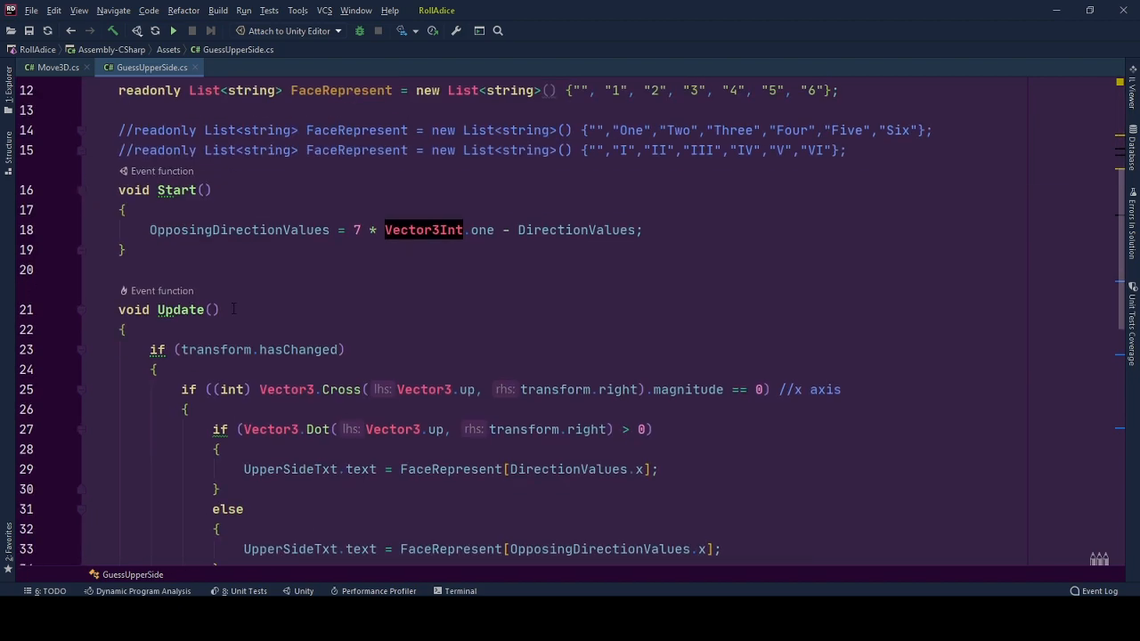
scroll("down", 3)
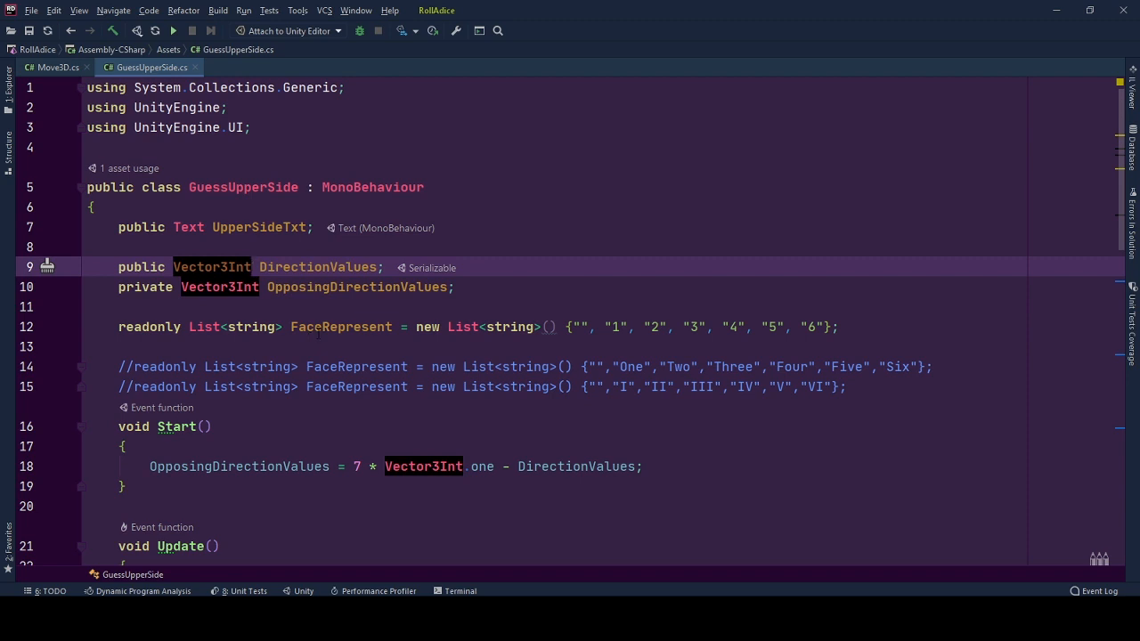
left_click(317, 267)
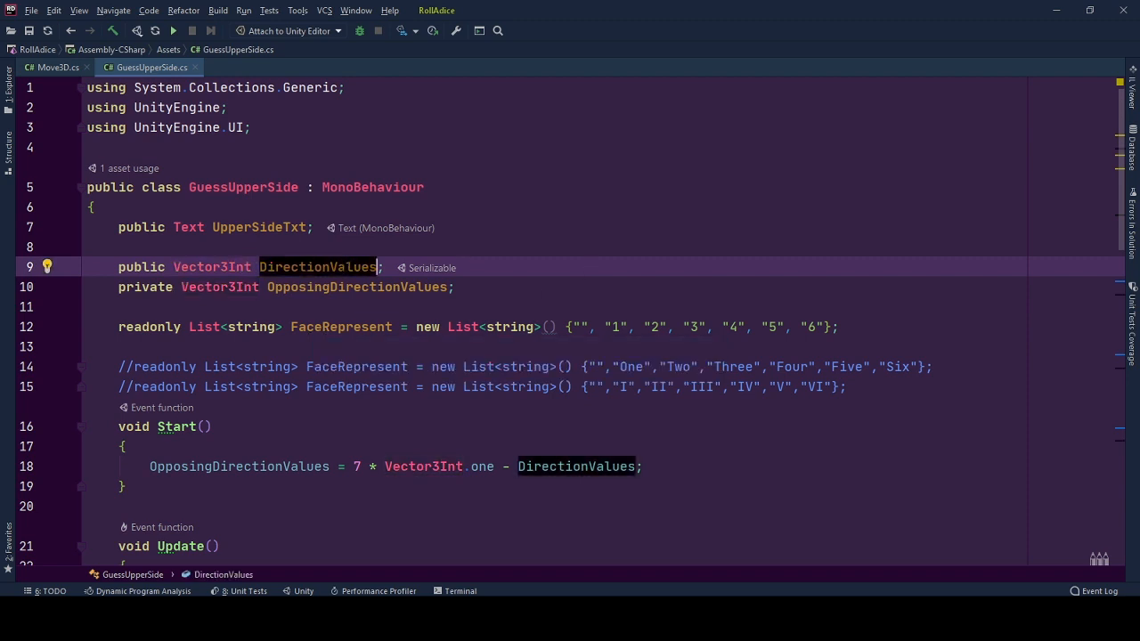
mouse_move(345, 271)
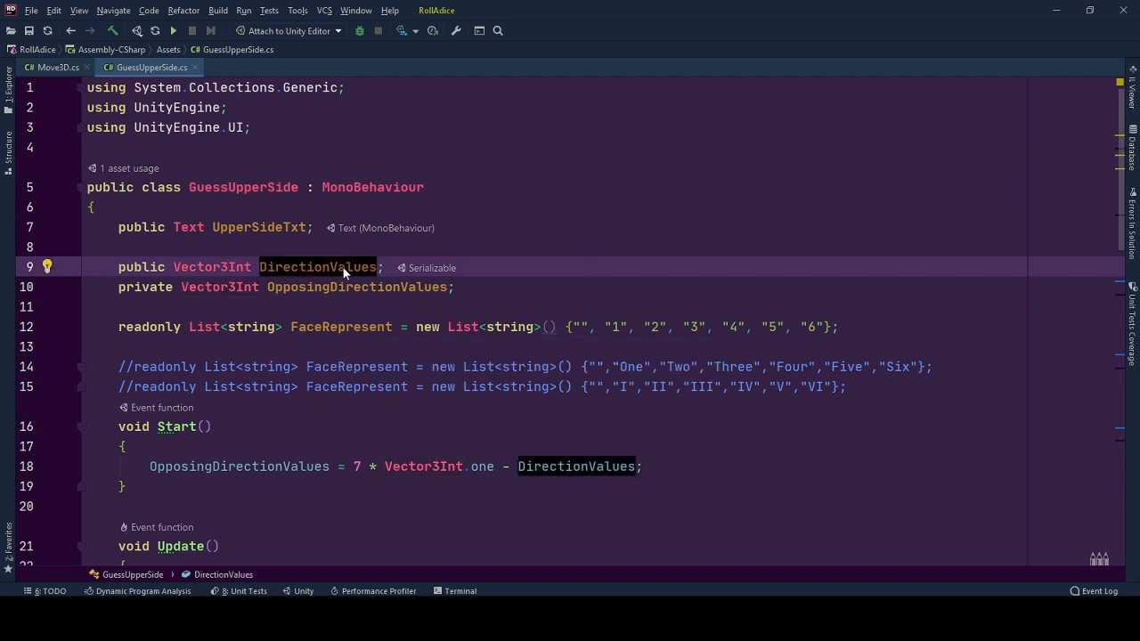
left_click(356, 287)
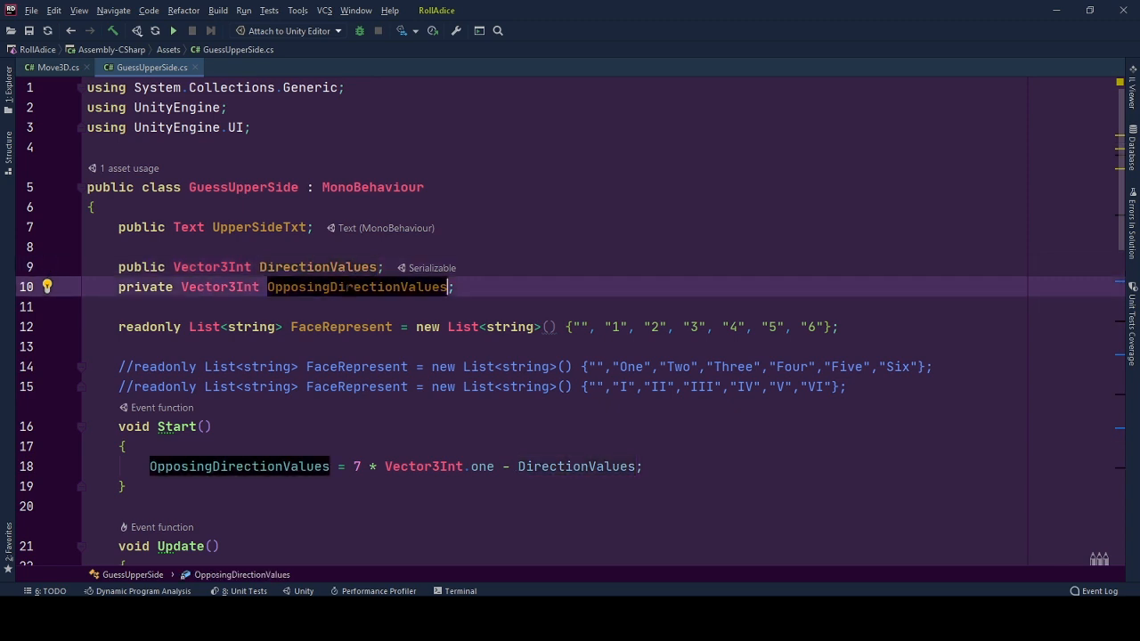
mouse_move(349, 293)
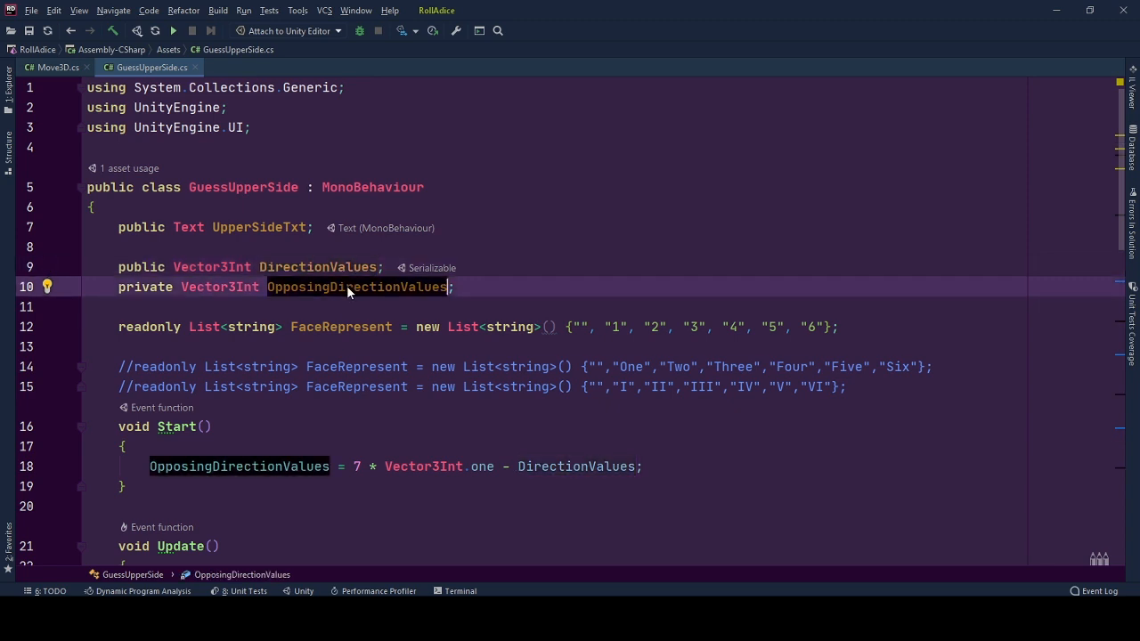
mouse_move(356, 287)
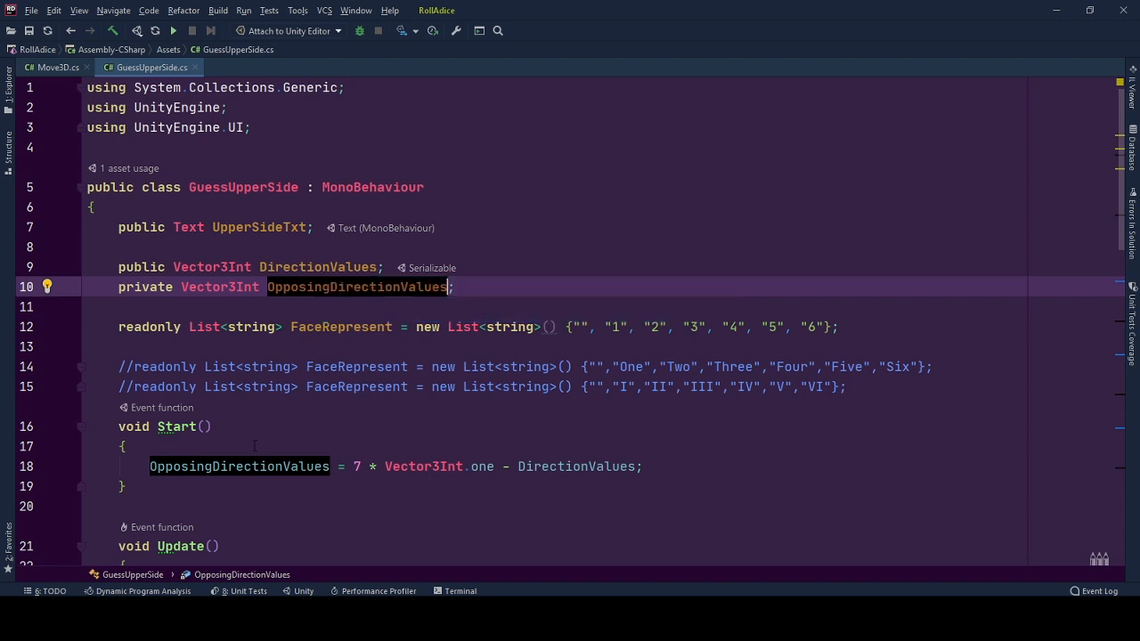
left_click(239, 467)
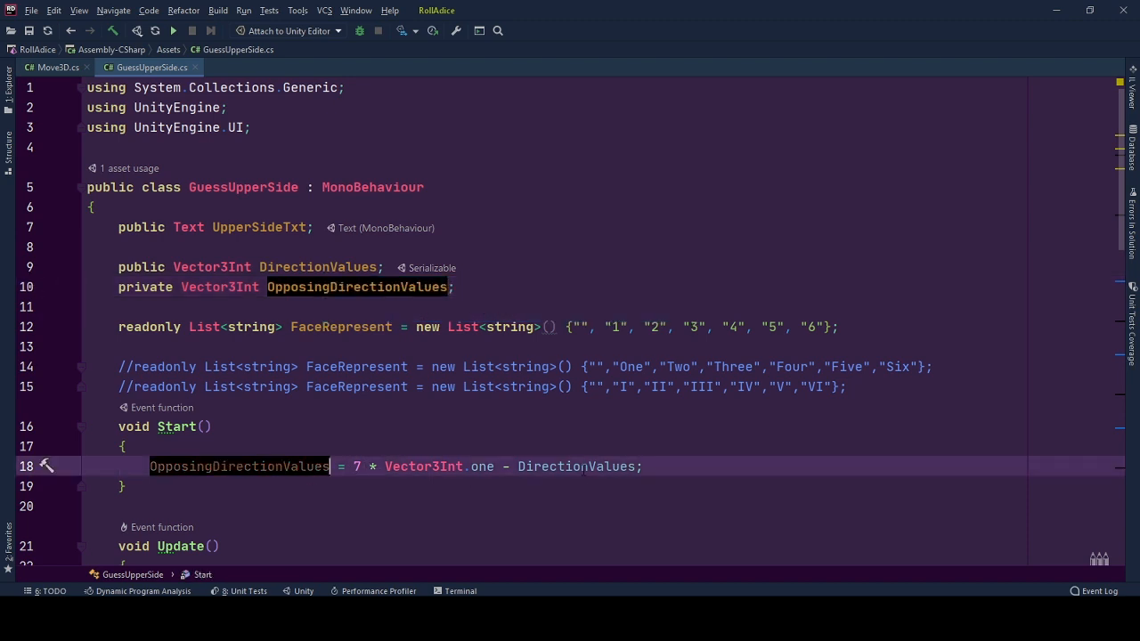
mouse_move(577, 467)
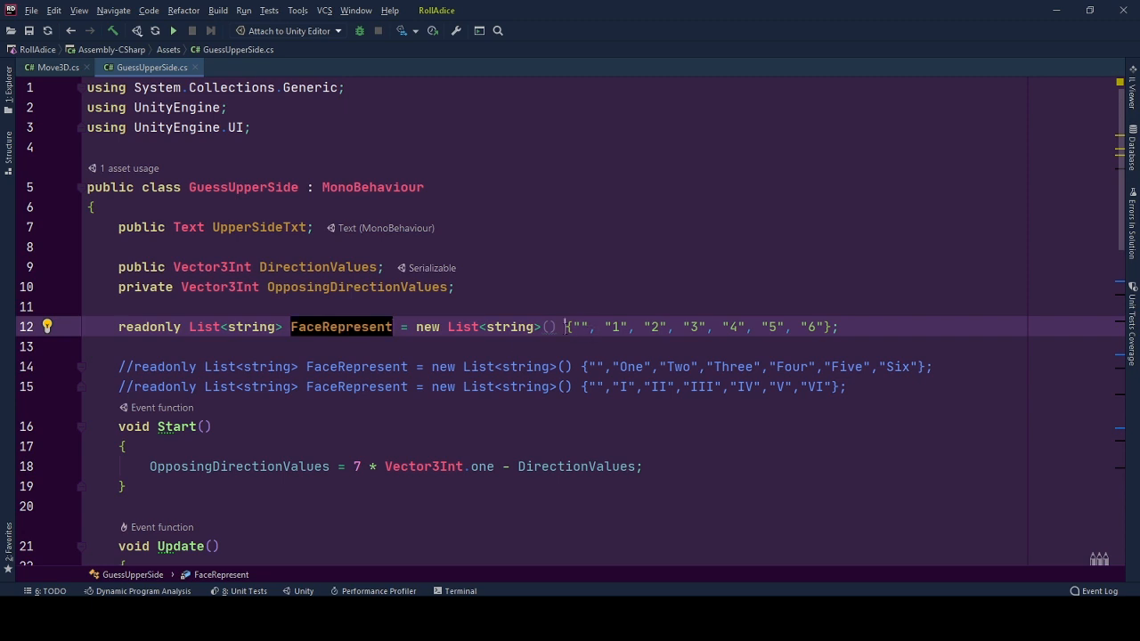
left_click(837, 328)
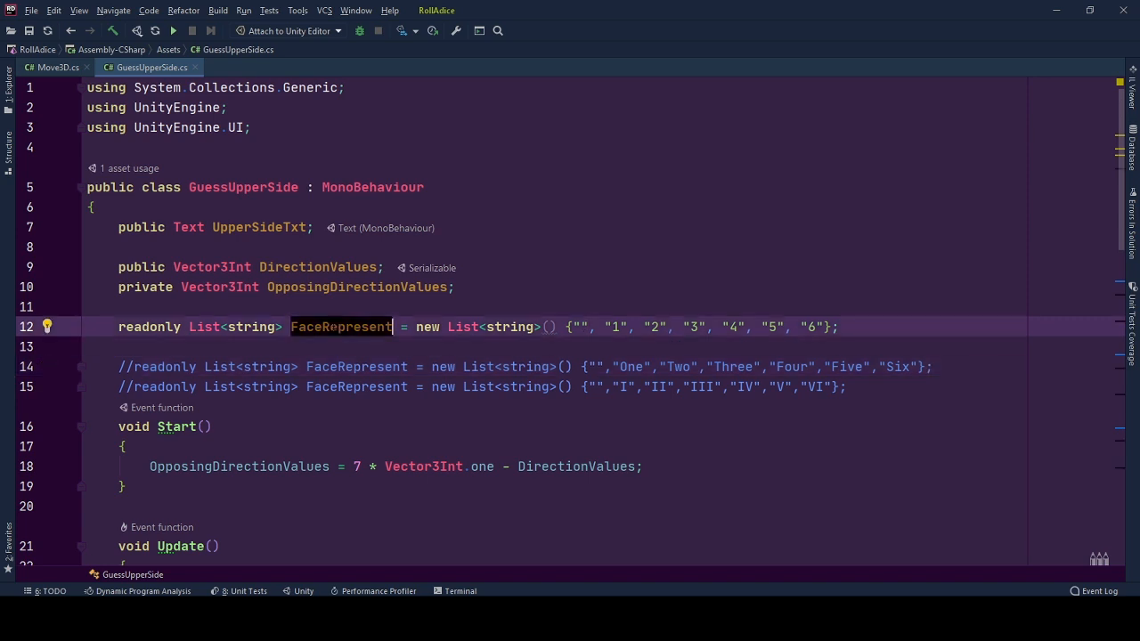
left_click(580, 325)
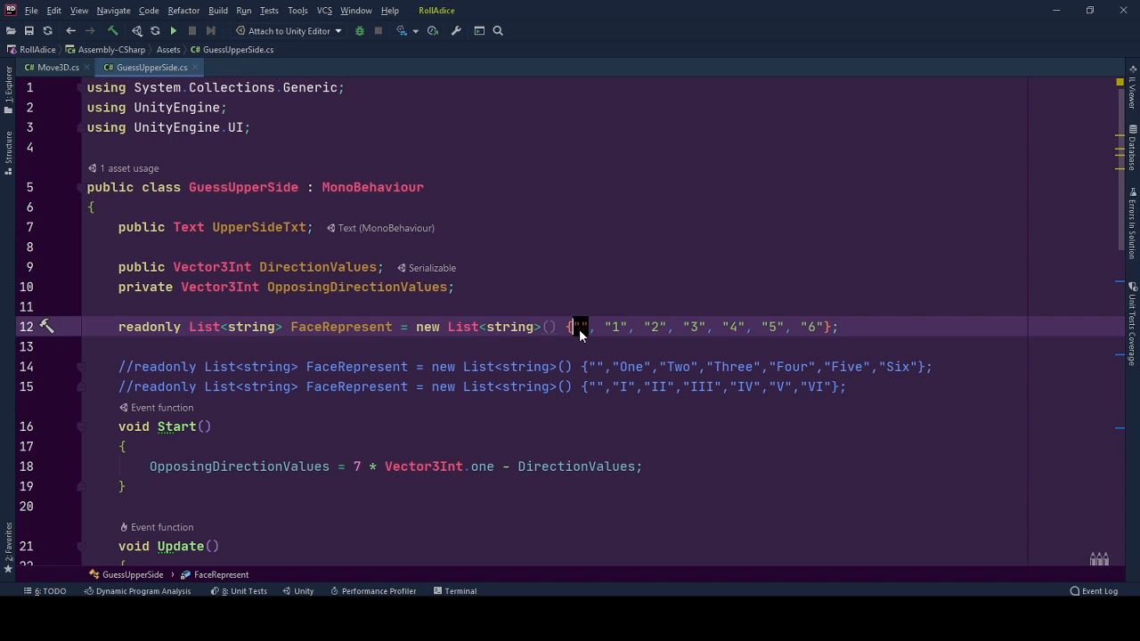
left_click(317, 267)
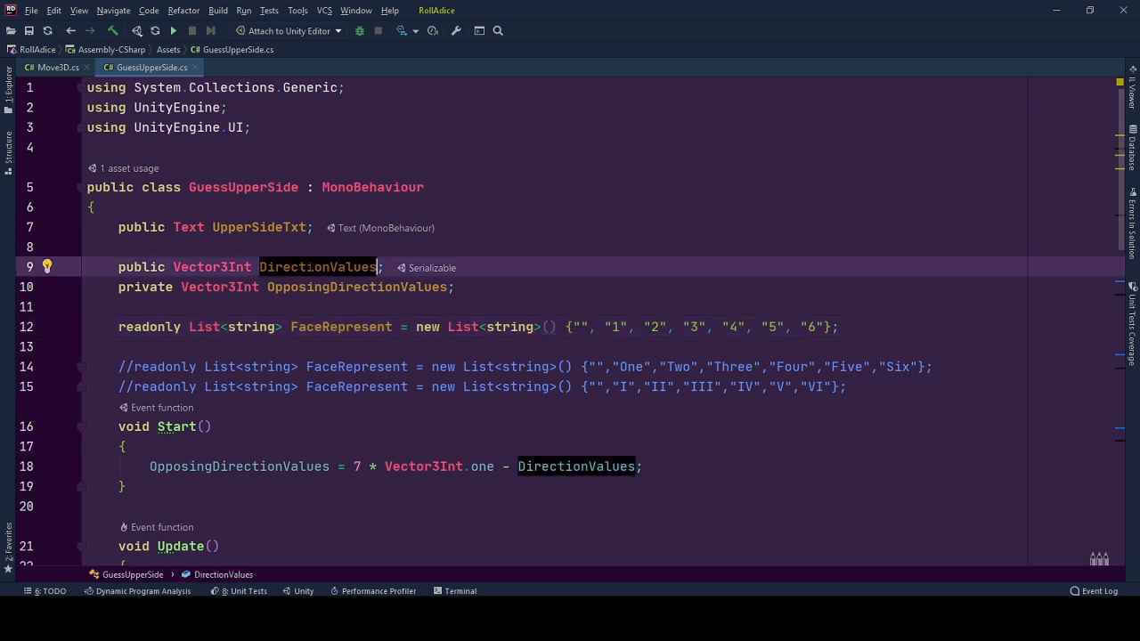
scroll("down", 3)
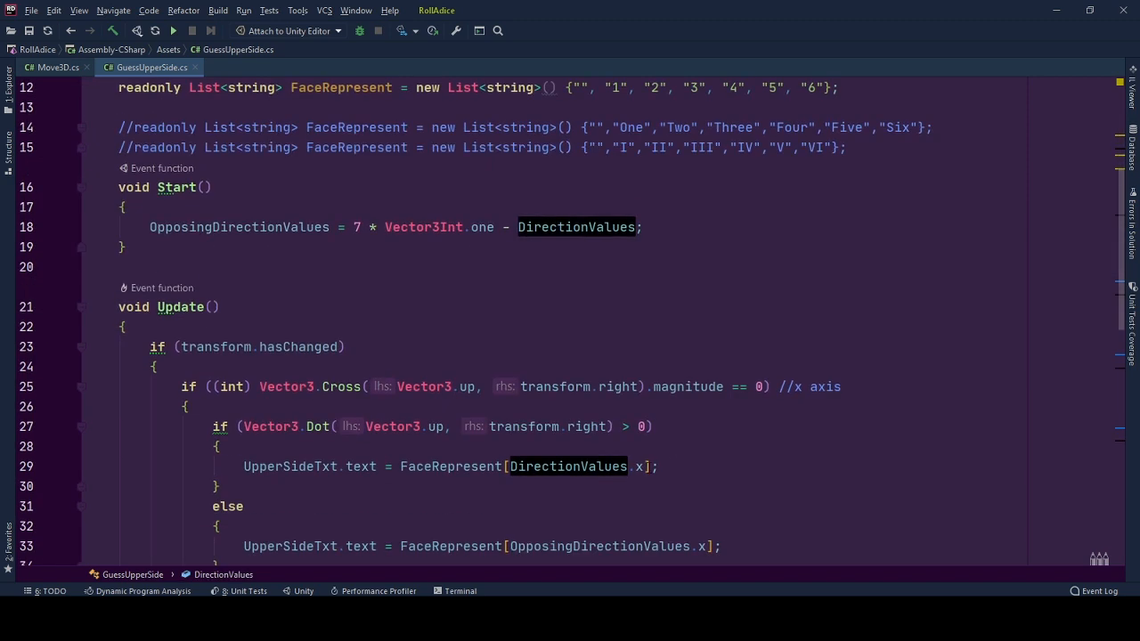
scroll("up", 3)
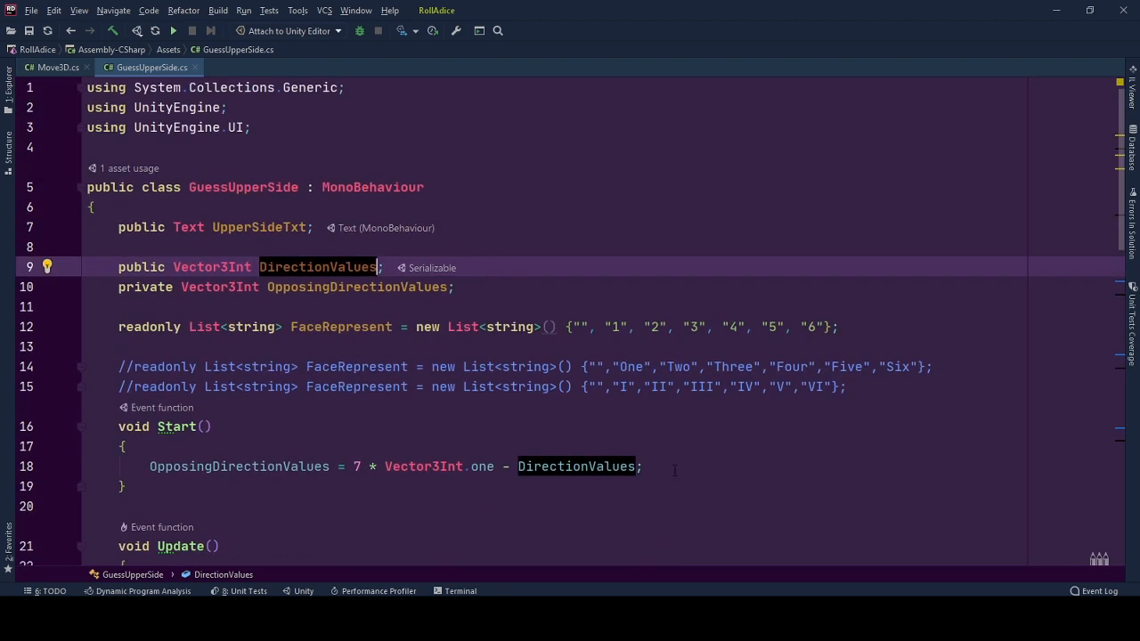
mouse_move(285, 442)
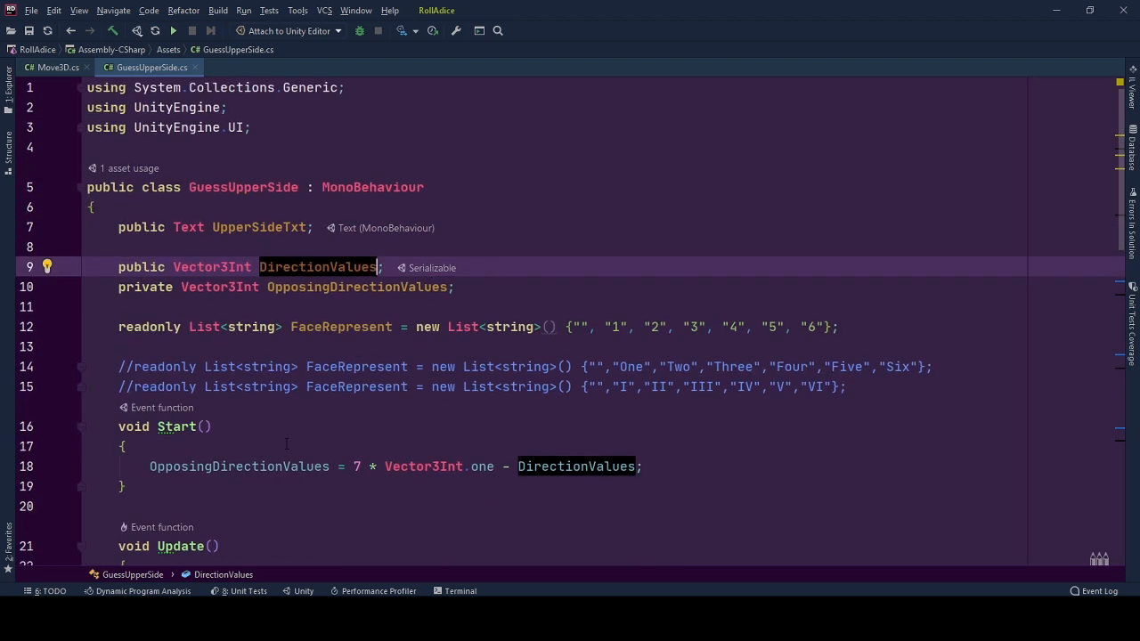
left_click(125, 445)
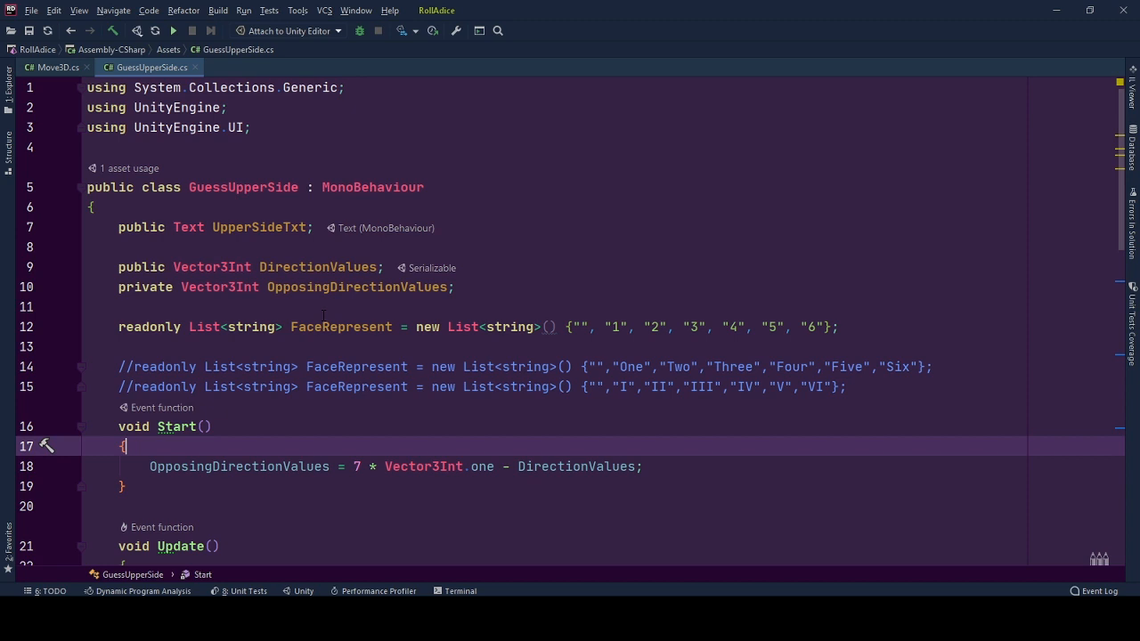
mouse_move(592, 466)
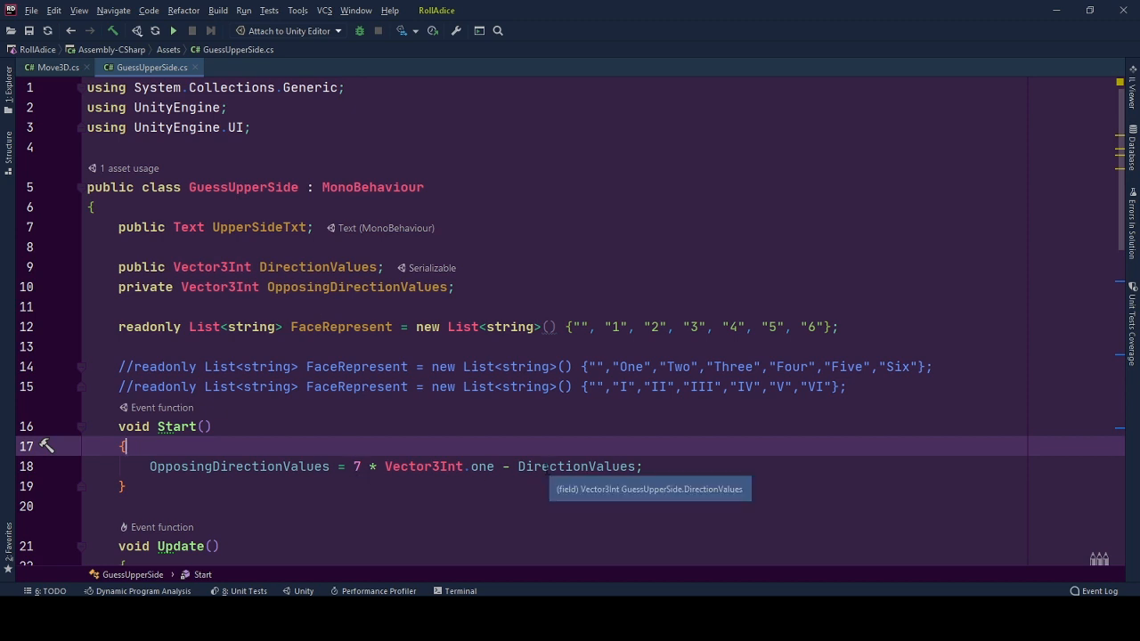
left_click(577, 466)
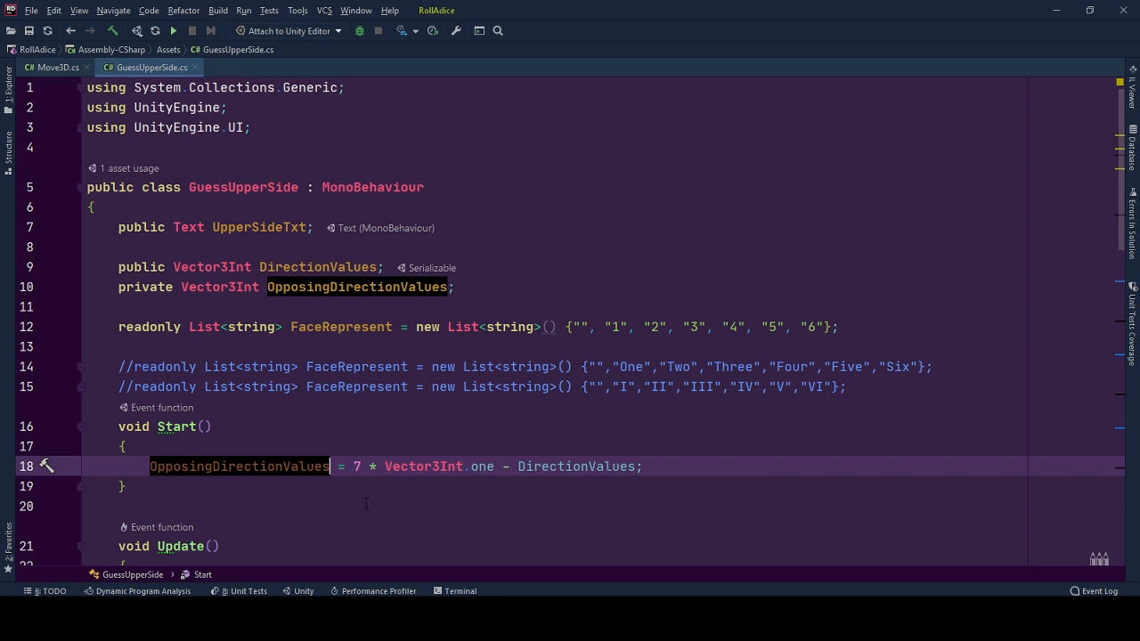
left_click(579, 327)
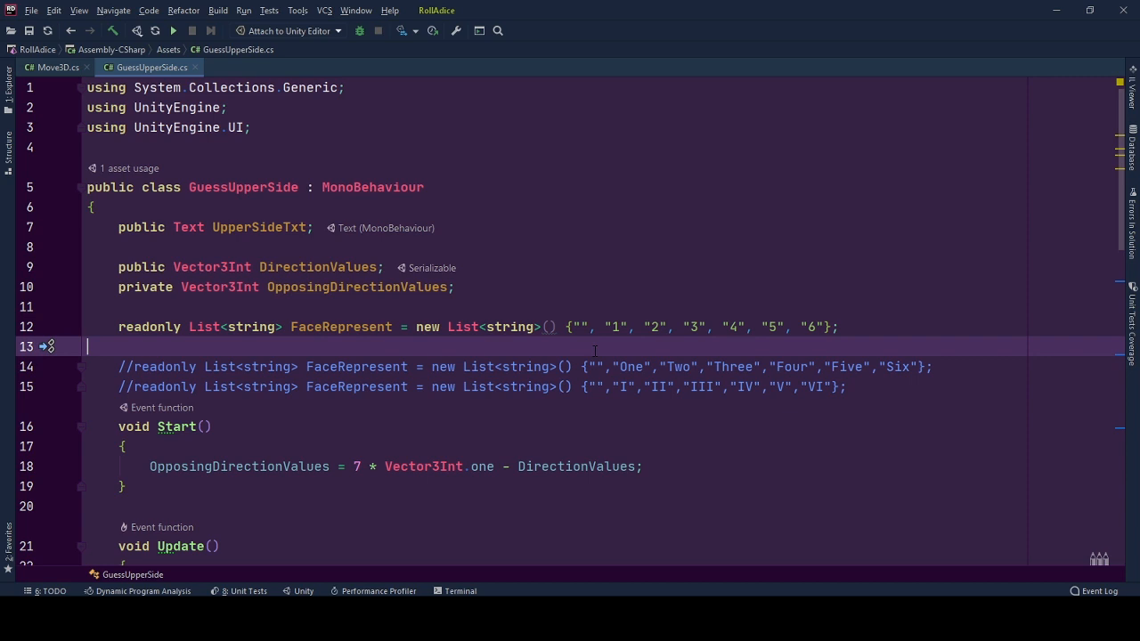
scroll("down", 3)
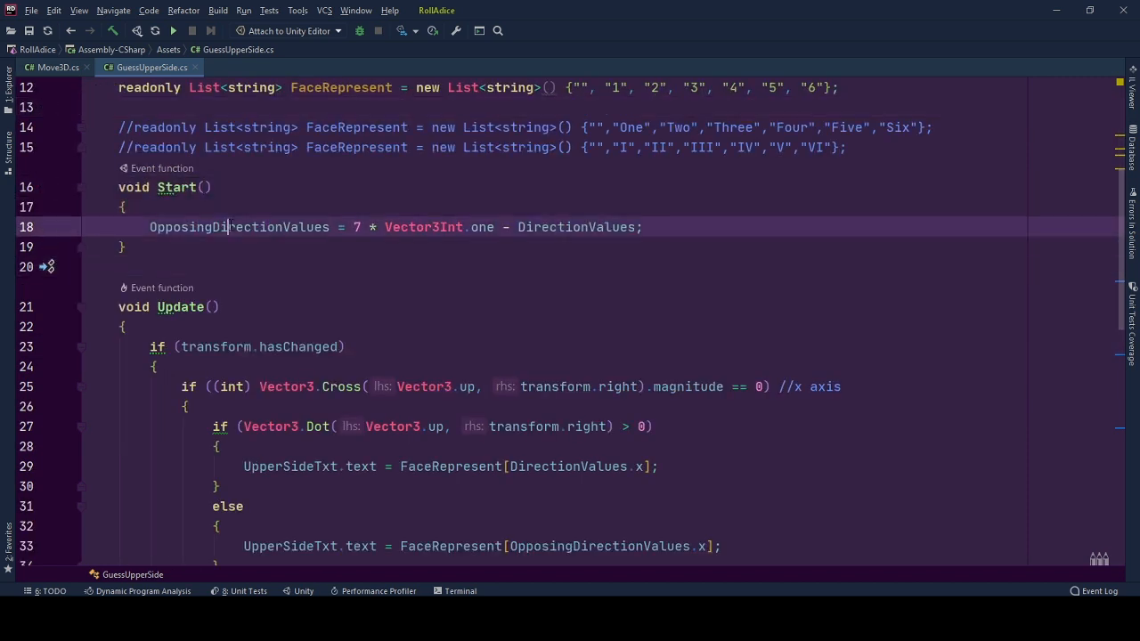
double_click(577, 226)
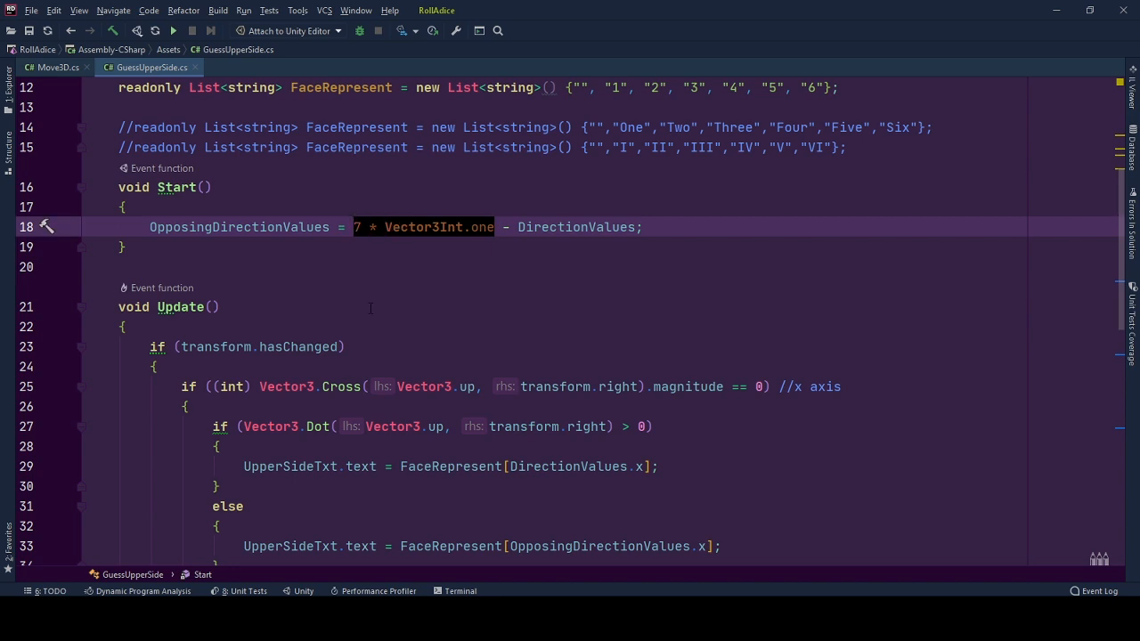
left_click(182, 306)
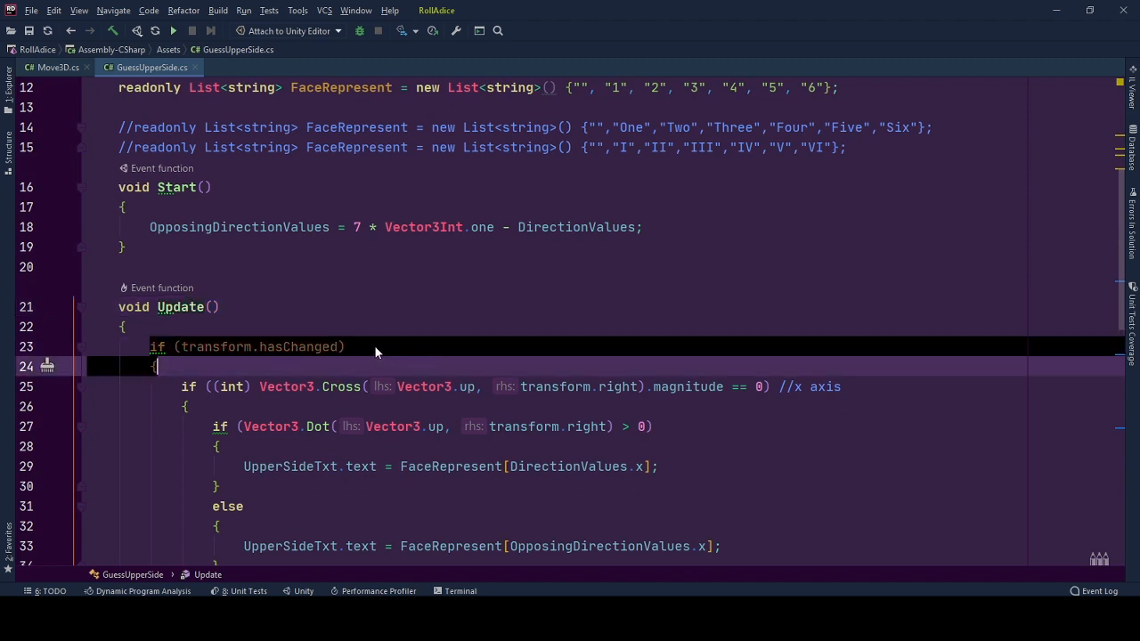
scroll("down", 3)
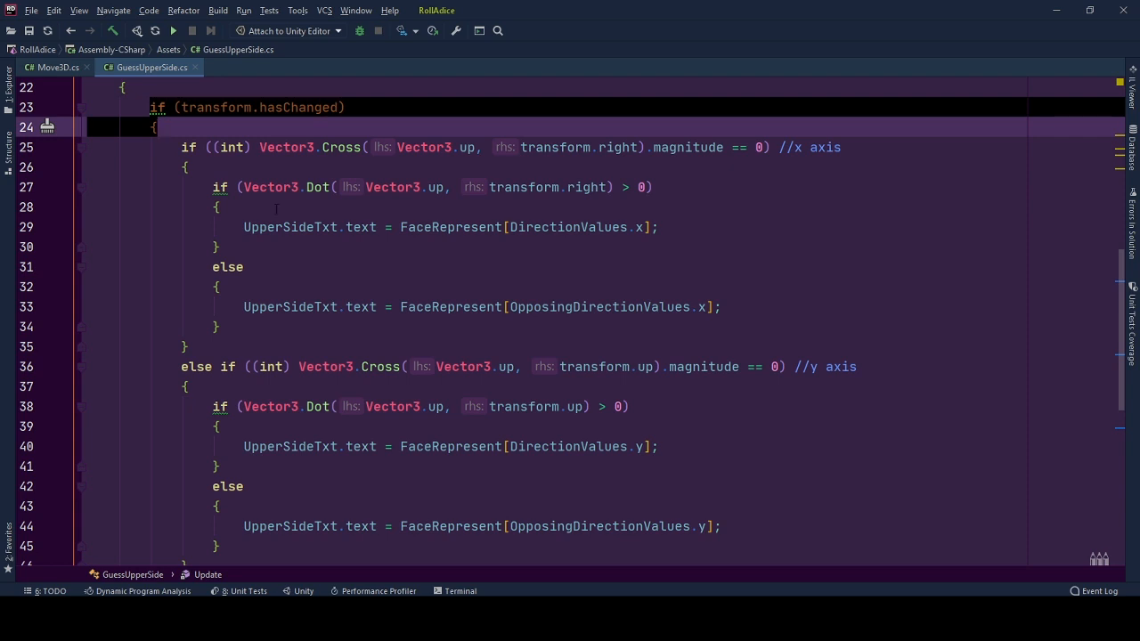
scroll("down", 3)
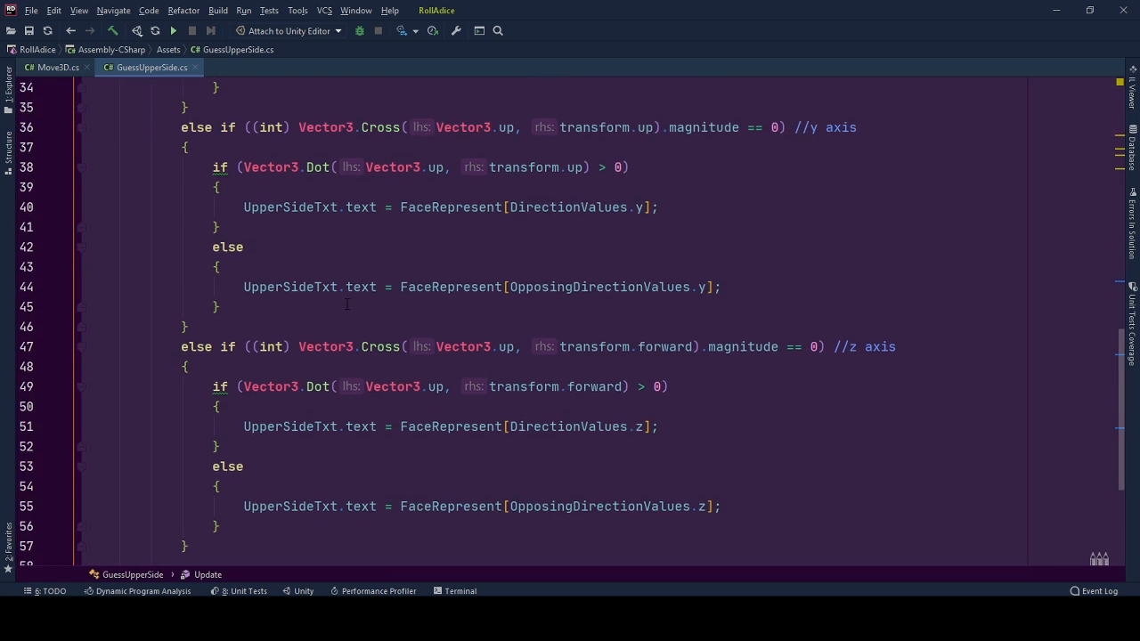
scroll("down", 3)
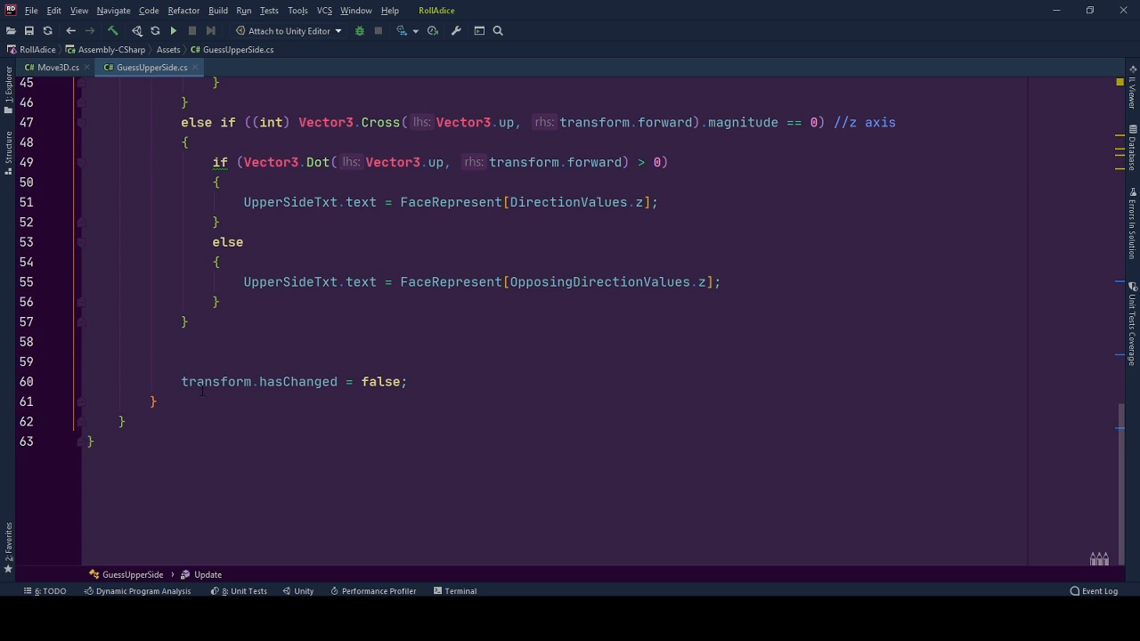
double_click(298, 382)
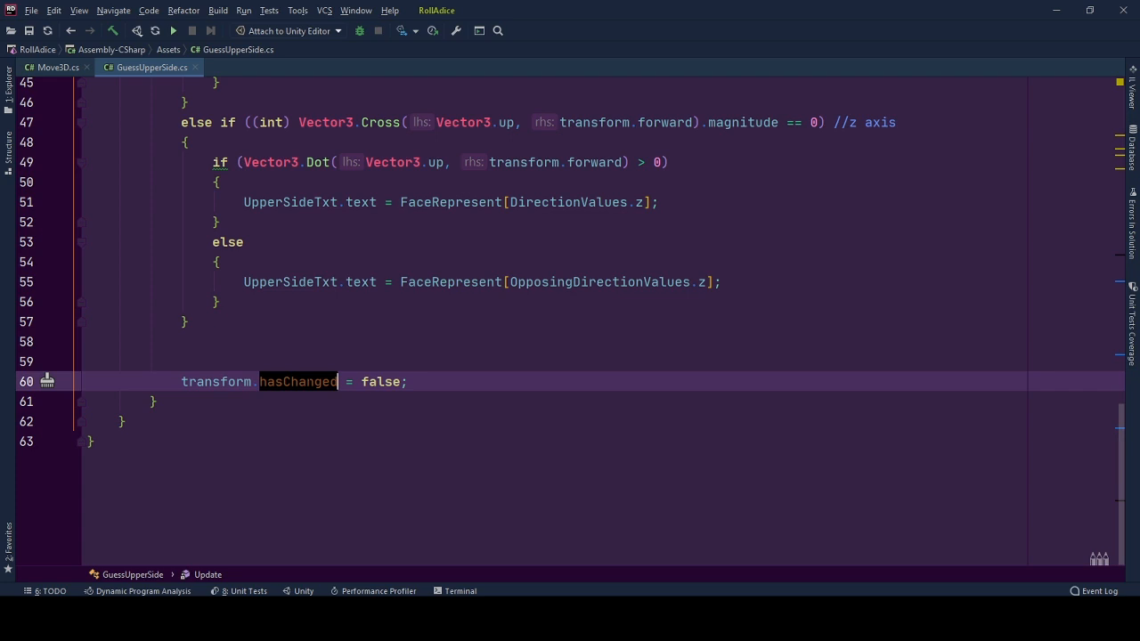
mouse_move(310, 381)
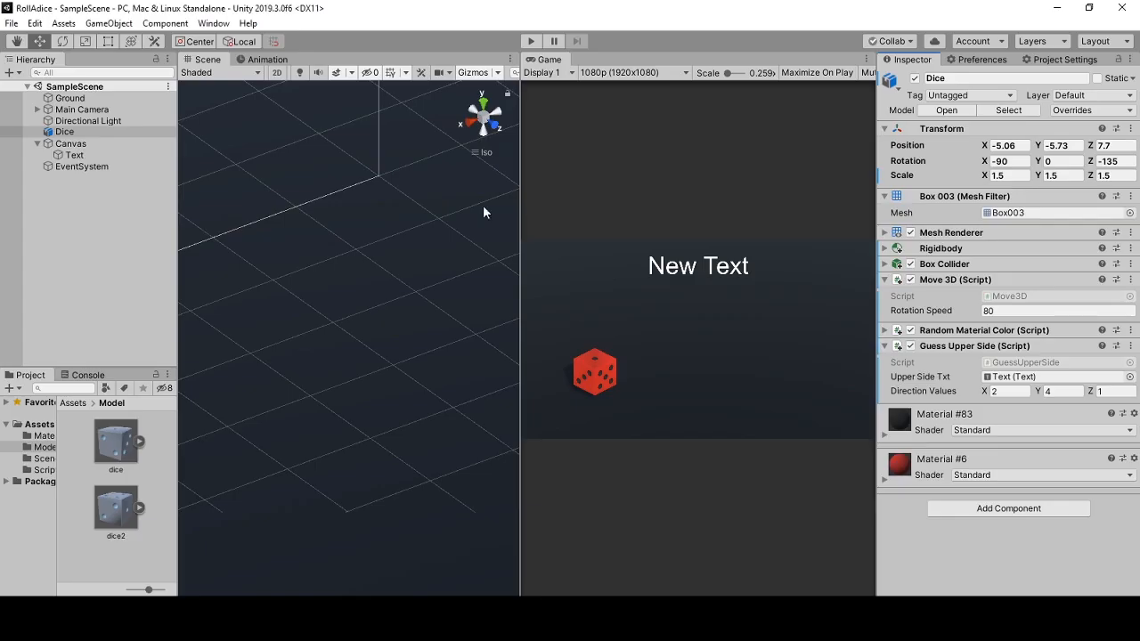
left_click(531, 41)
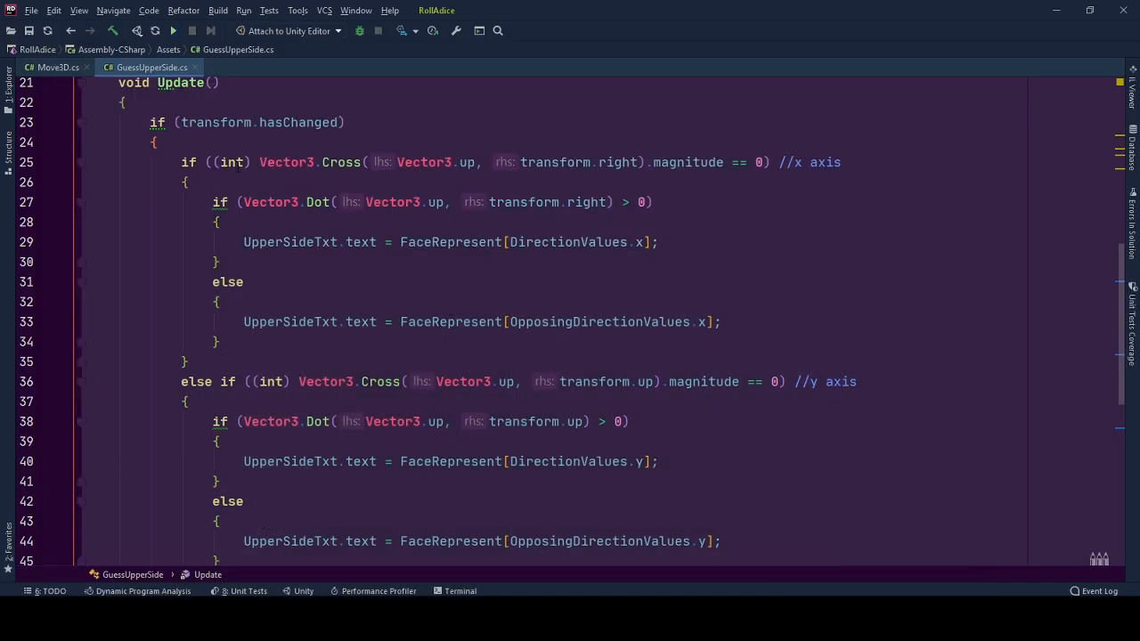
scroll("down", 3)
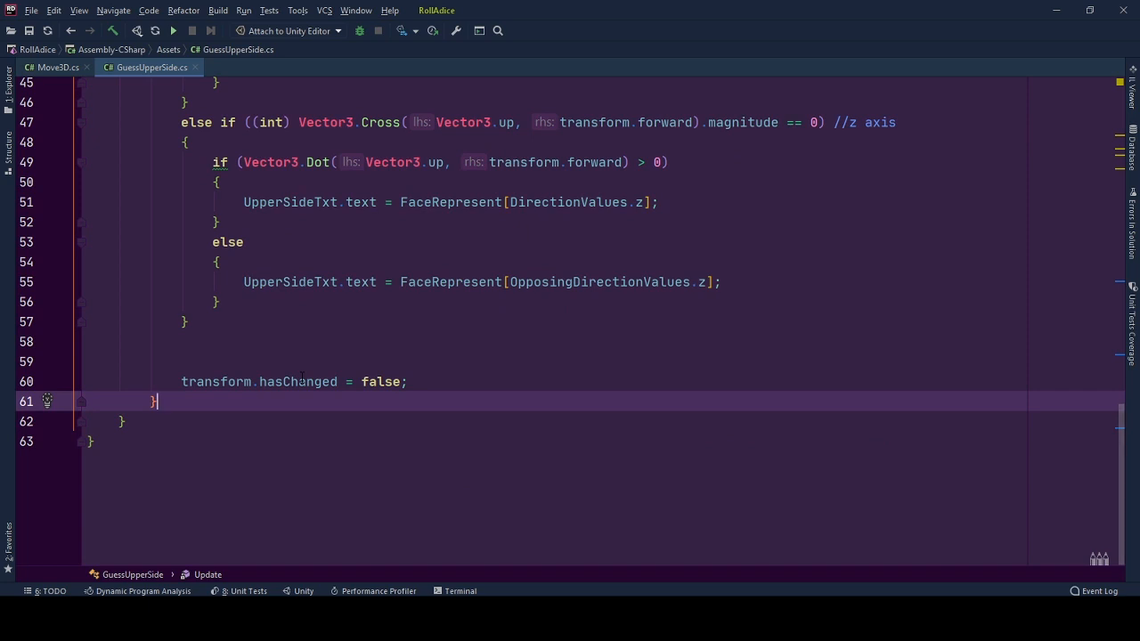
mouse_move(299, 381)
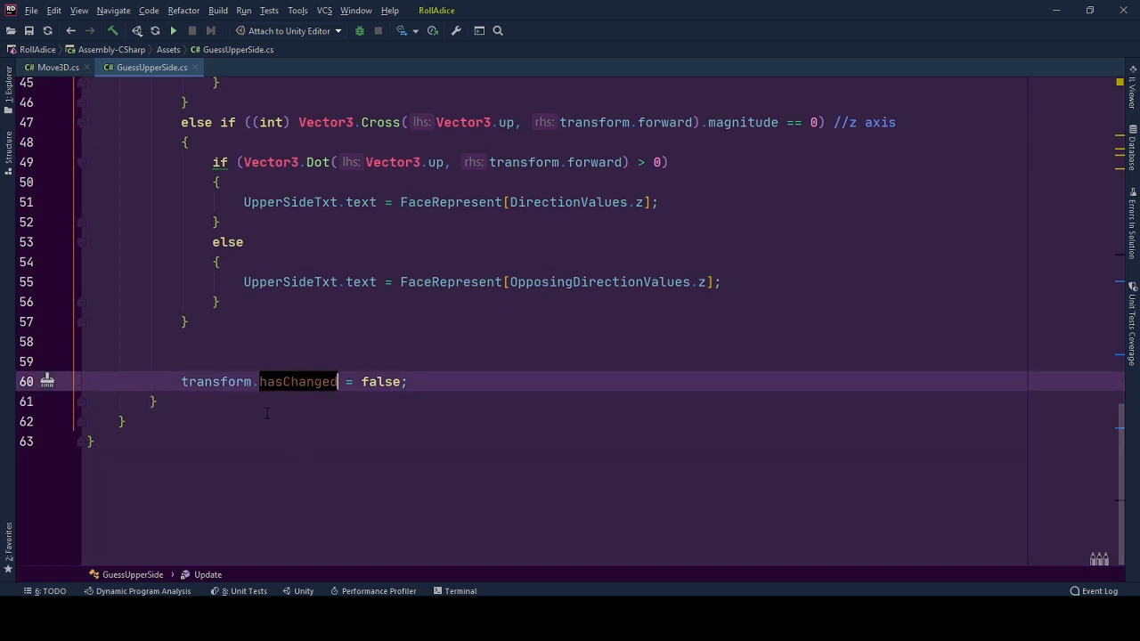
scroll("up", 3)
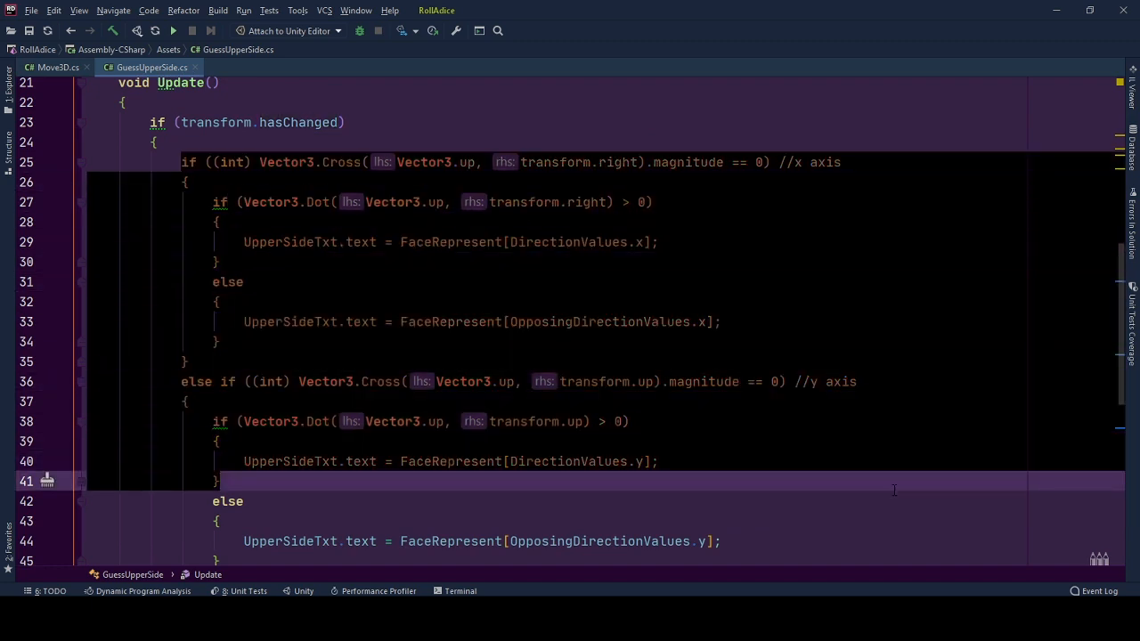
mouse_move(721, 417)
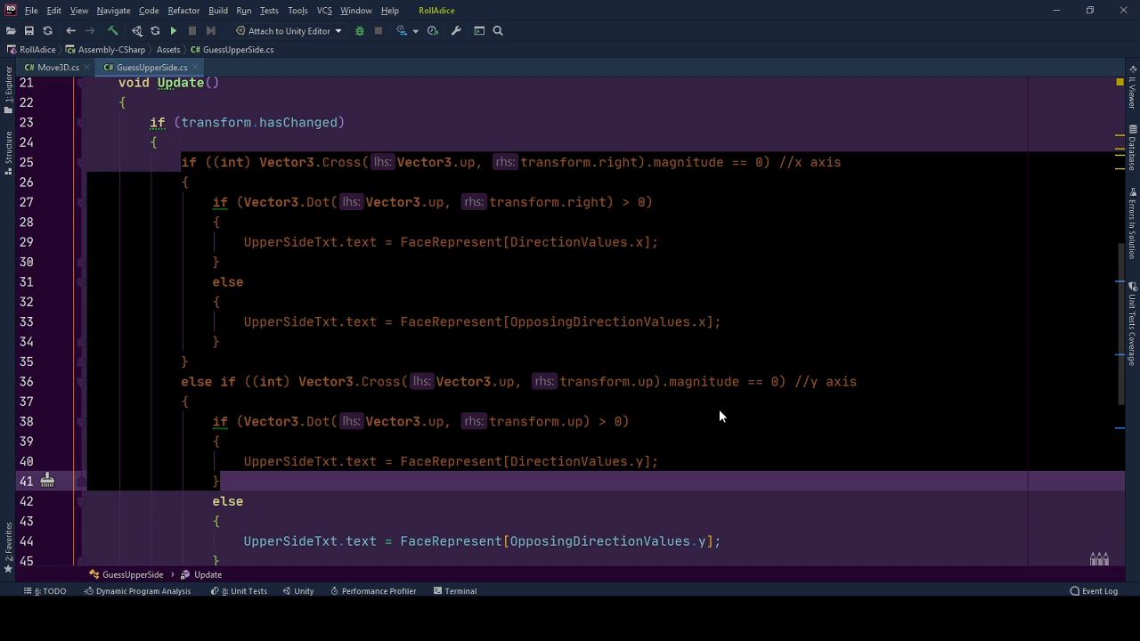
mouse_move(670, 424)
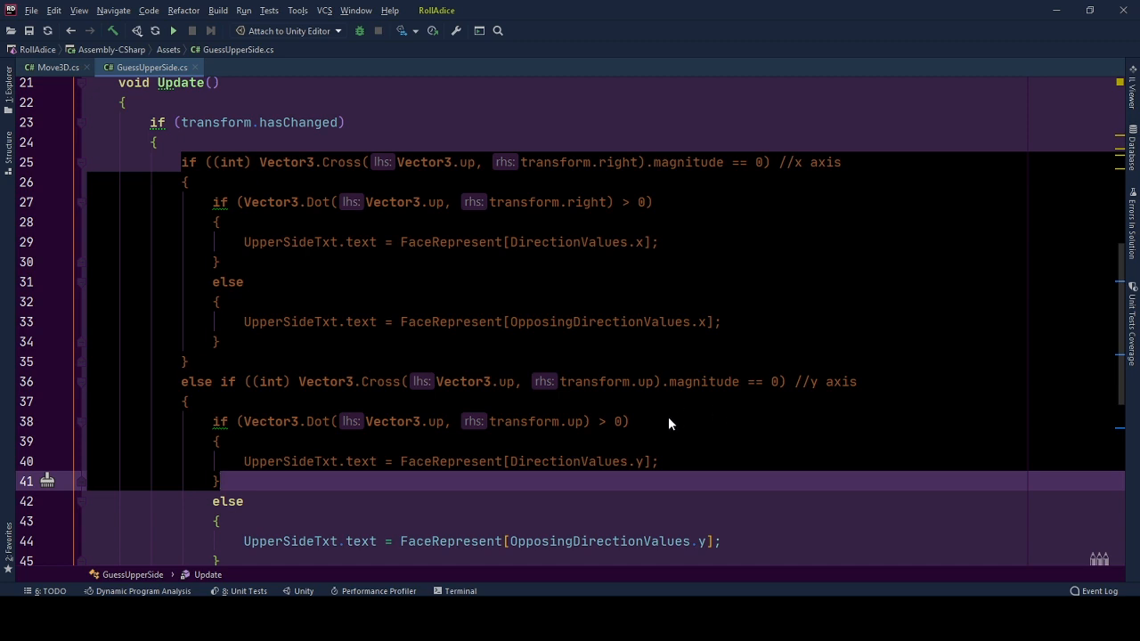
left_click(627, 420)
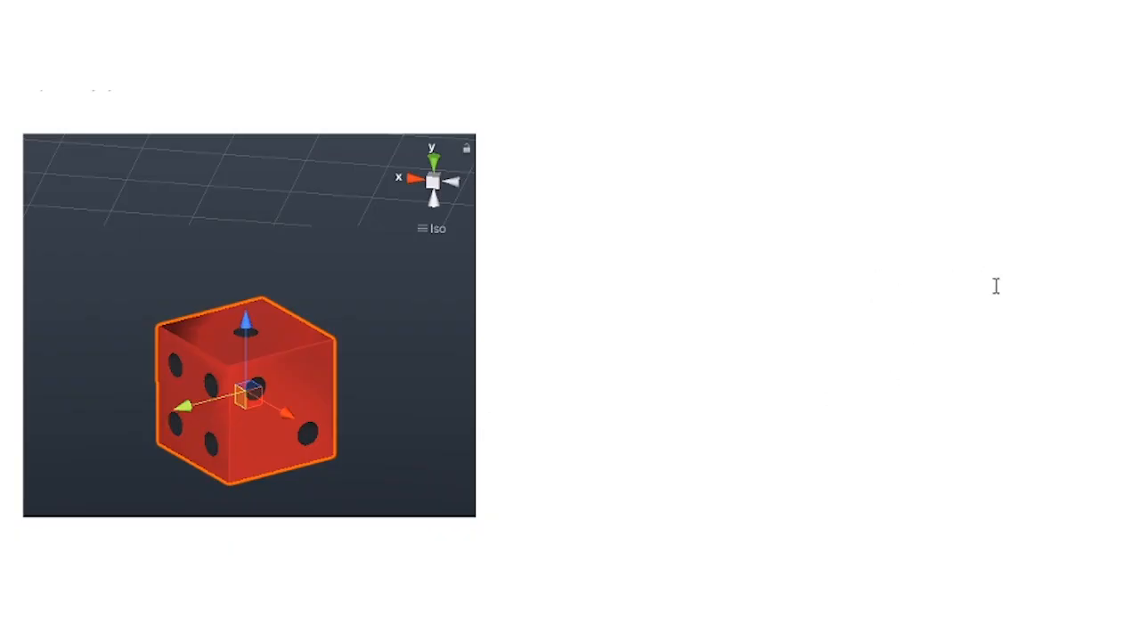
mouse_move(515, 244)
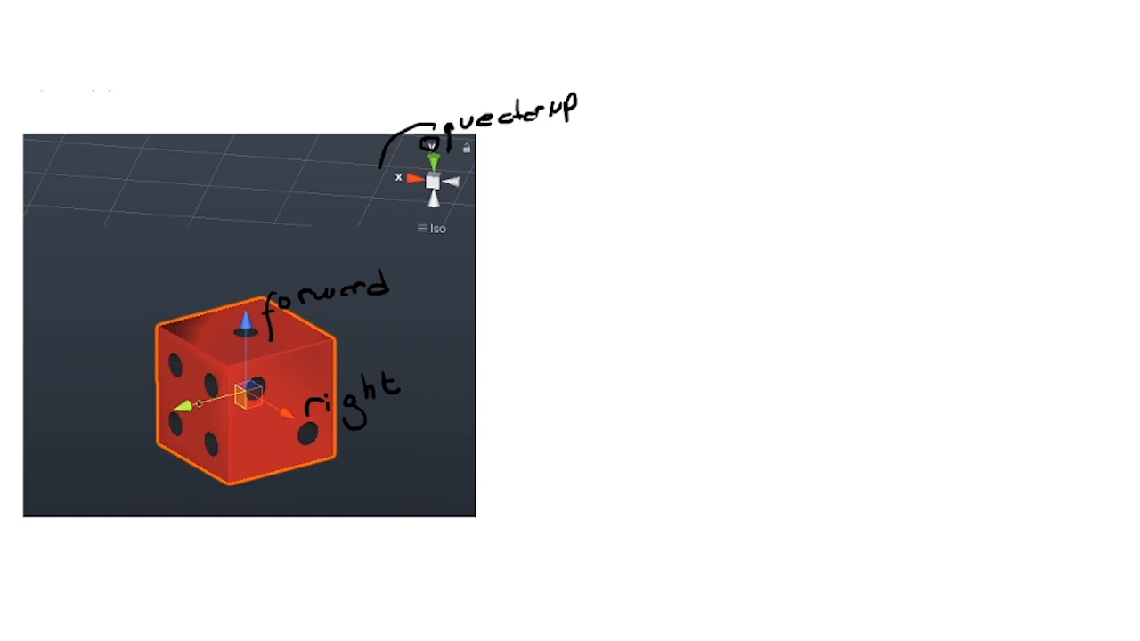
- Add the text note 'Cross' beside the labelled dice diagram
type("|Cross|")
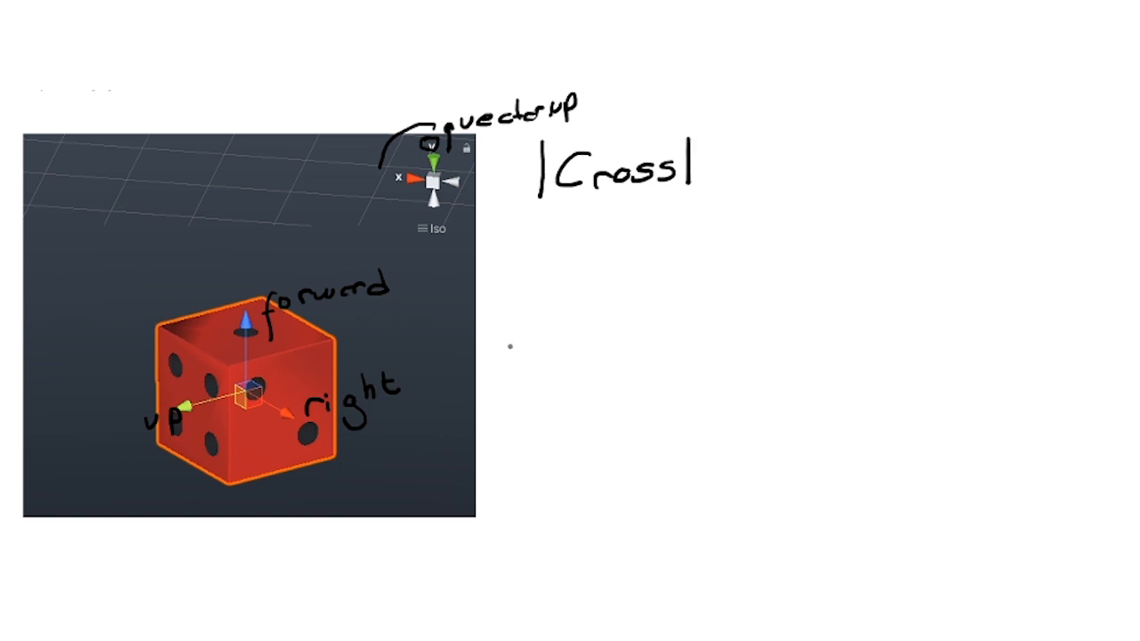
- Bring GuessUpperSide.cs into view in Rider, showing the Update method's Vector3.Cross checks
left_click_drag(531, 214, 531, 267)
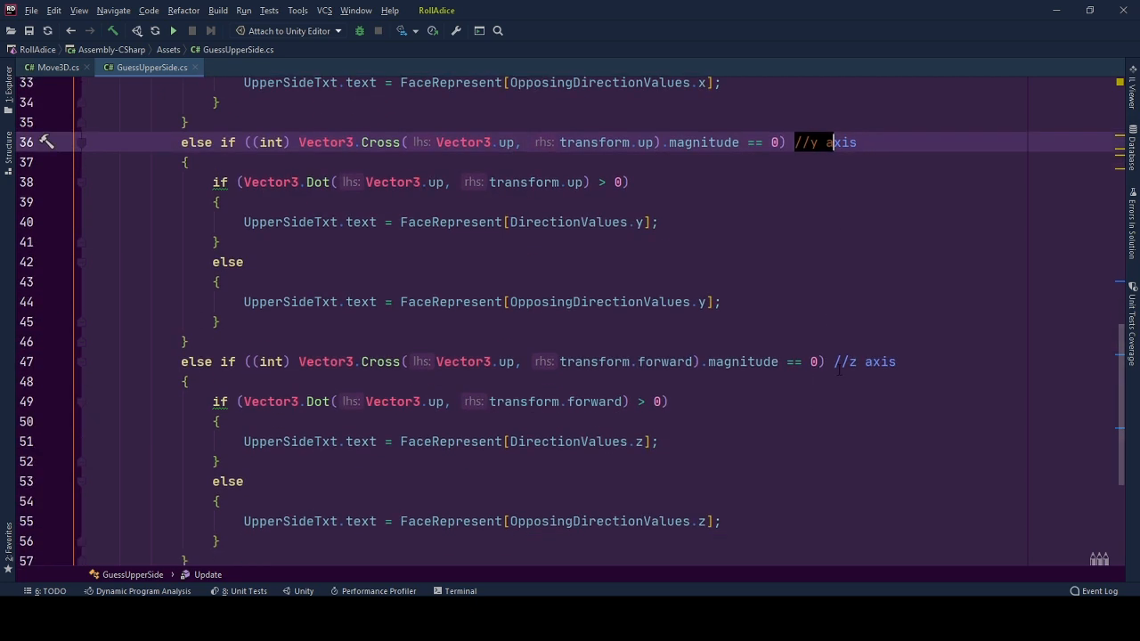
scroll("up", 3)
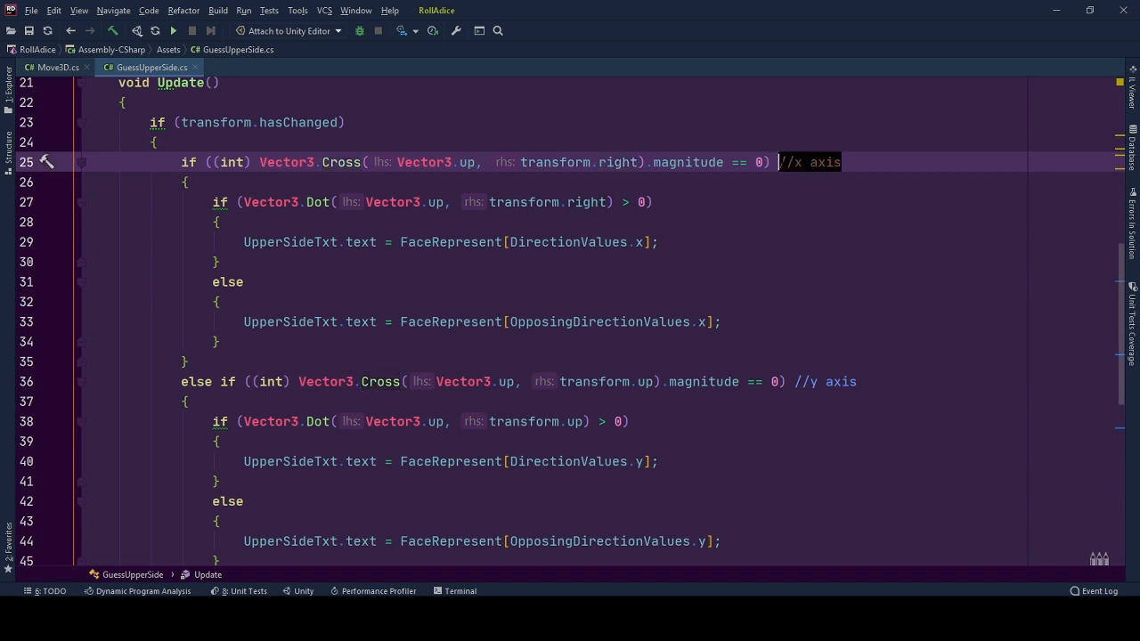
left_click(677, 162)
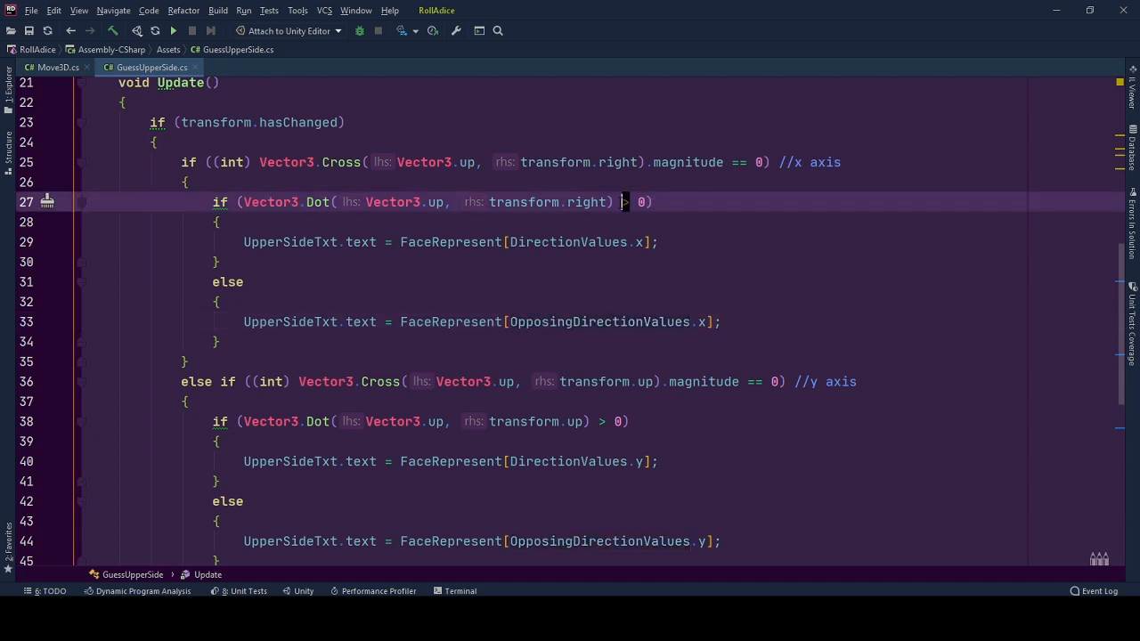
mouse_move(623, 215)
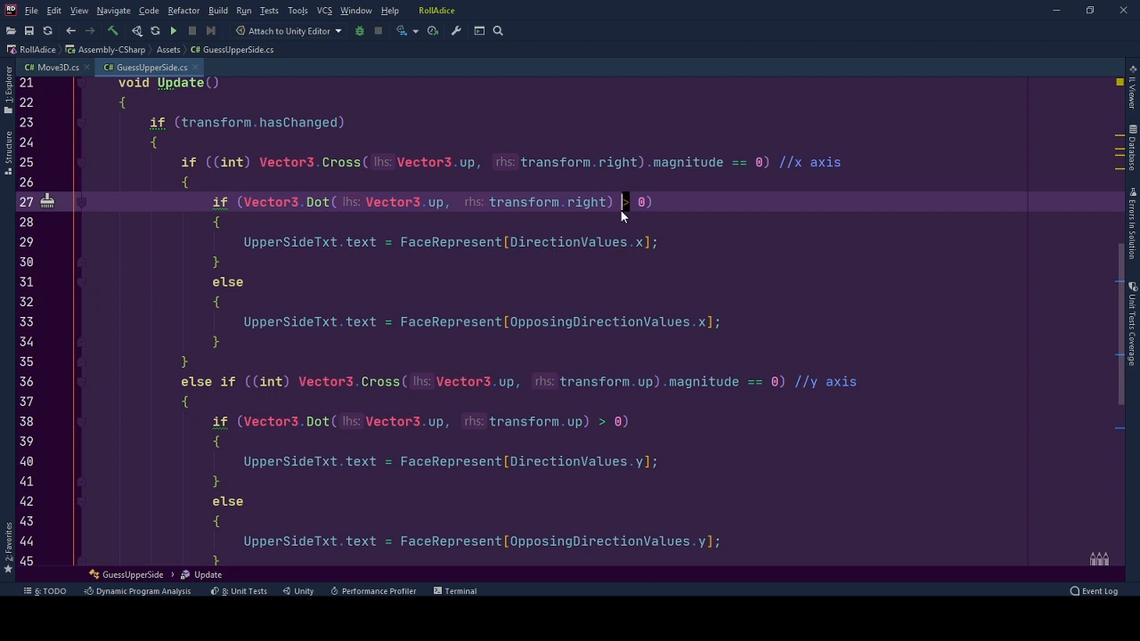
mouse_move(659, 299)
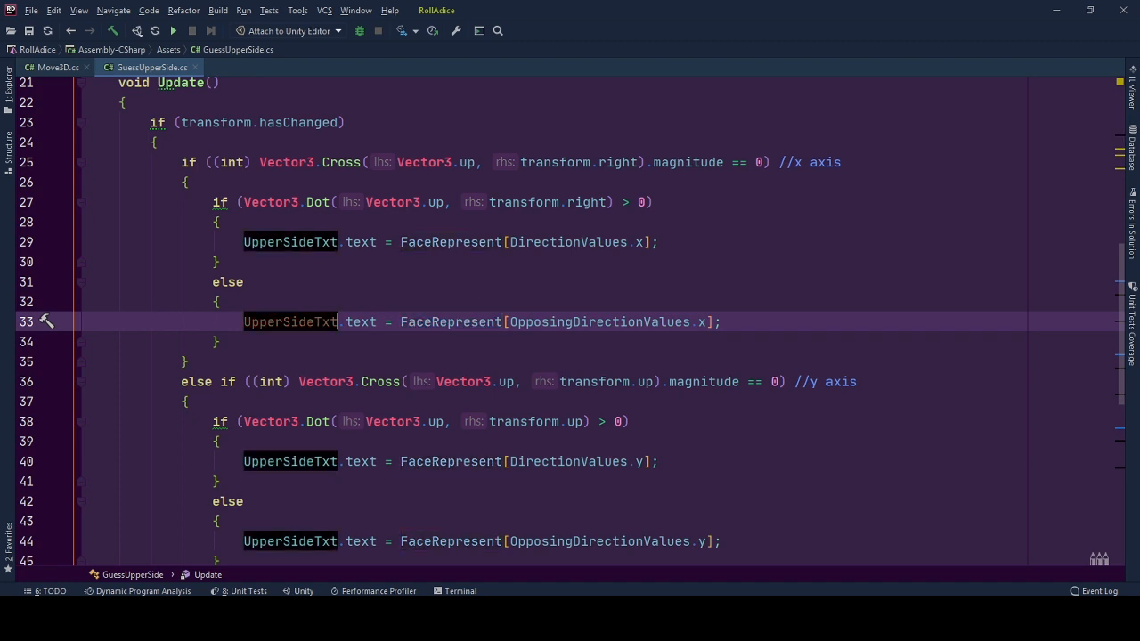
mouse_move(314, 324)
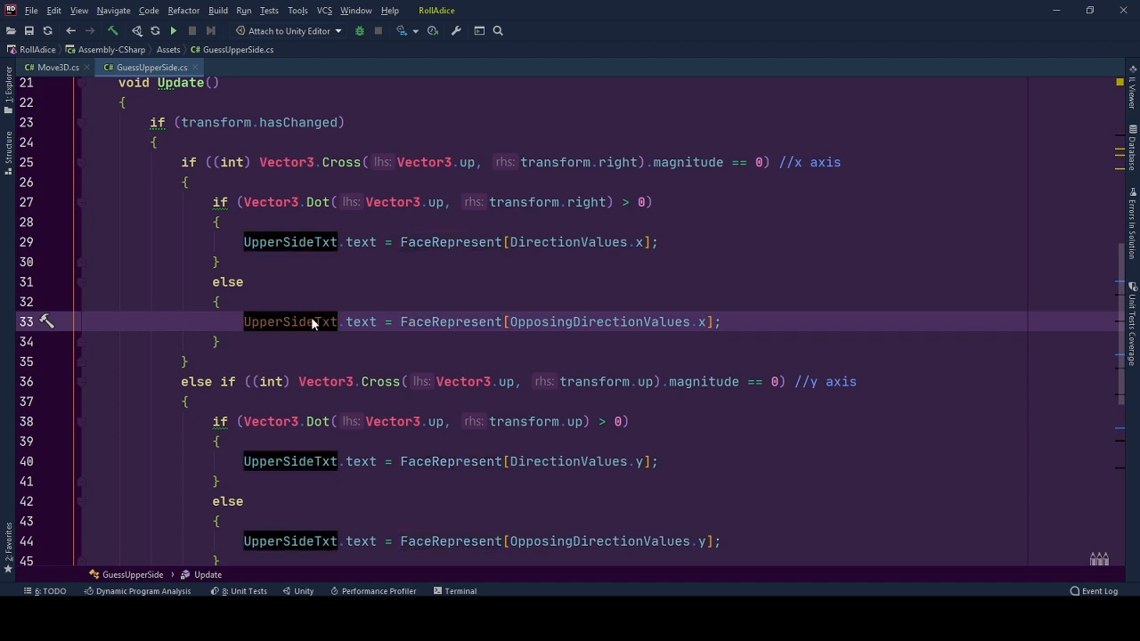
scroll("down", 3)
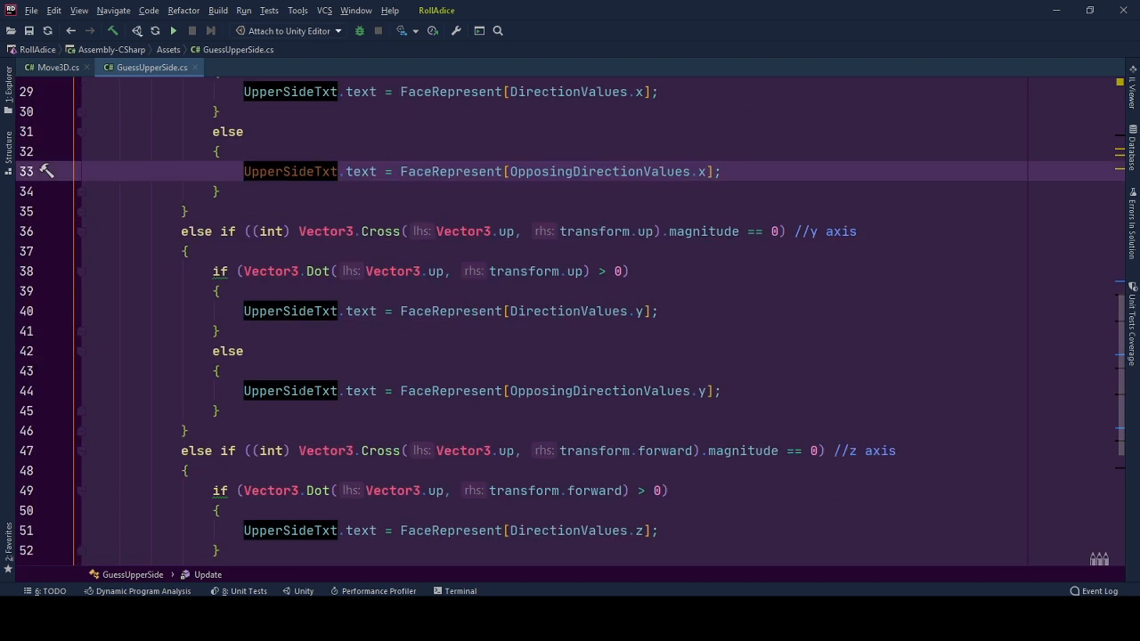
scroll("down", 3)
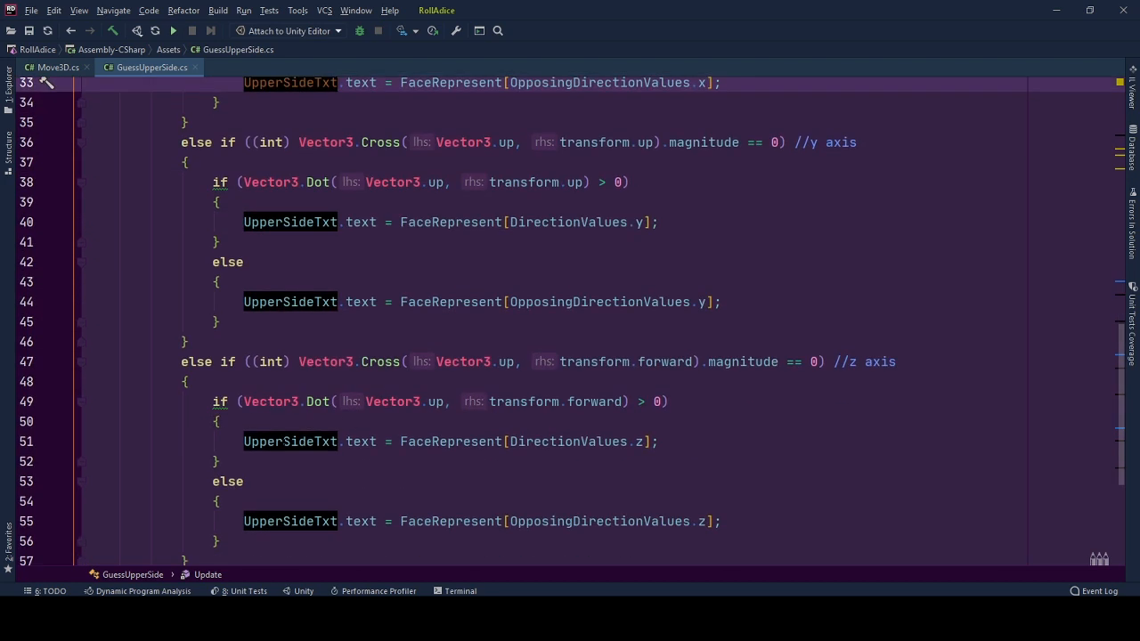
scroll("down", 3)
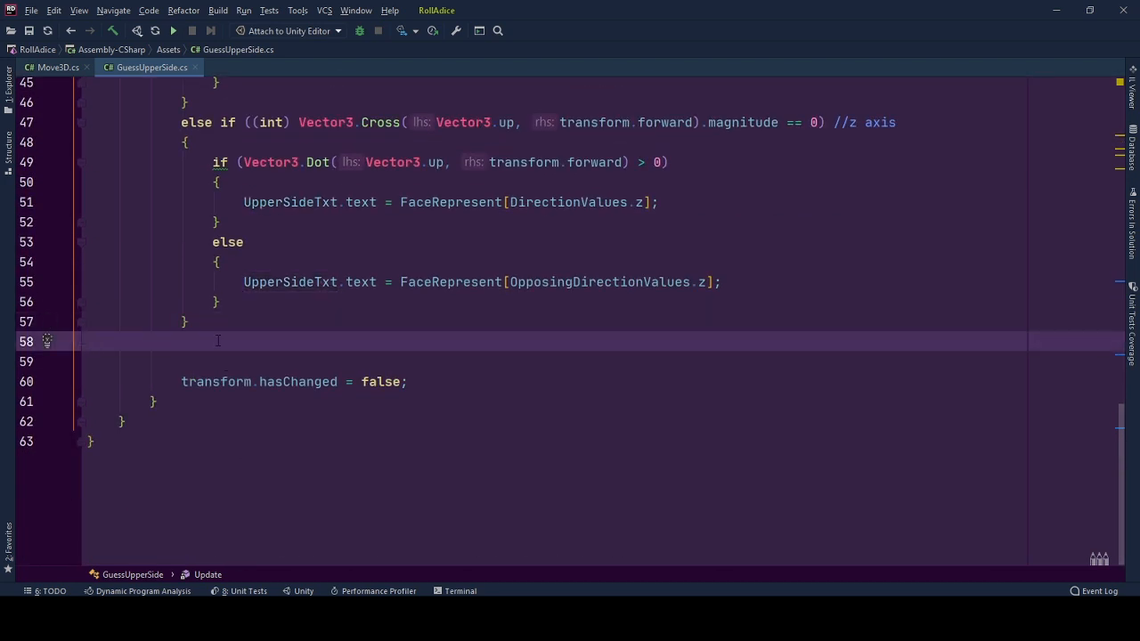
scroll("up", 3)
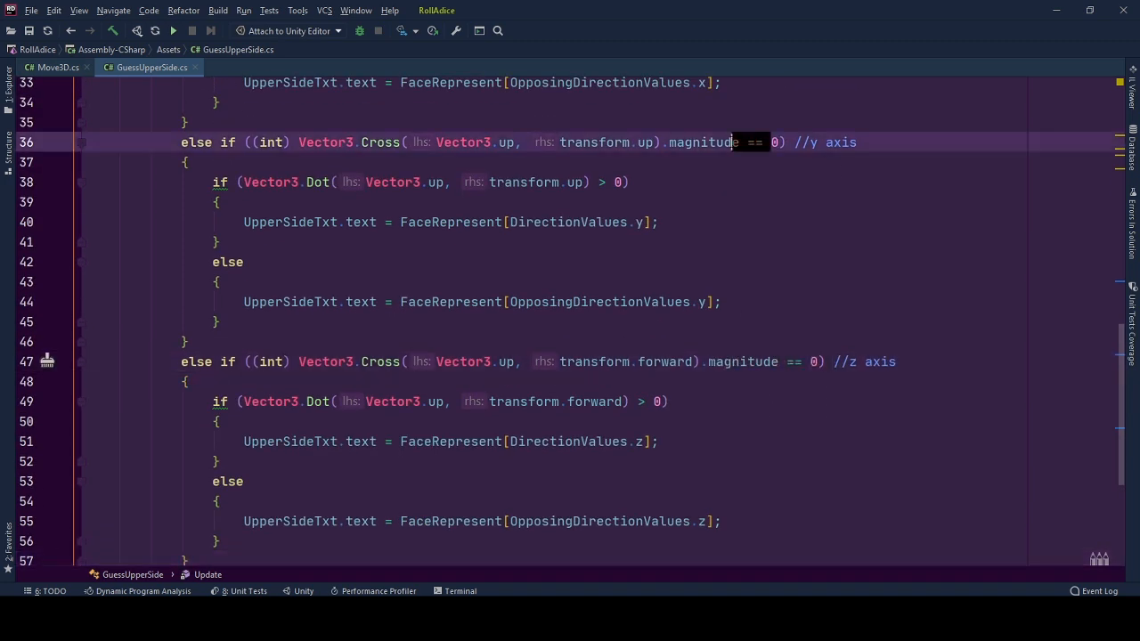
scroll("down", 3)
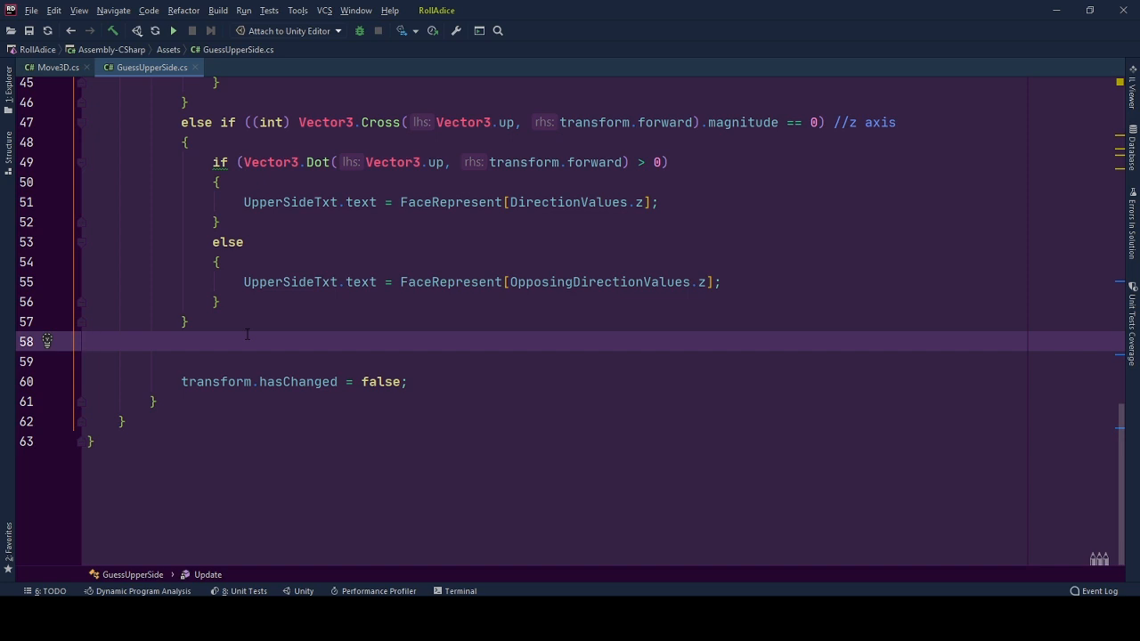
left_click(86, 342)
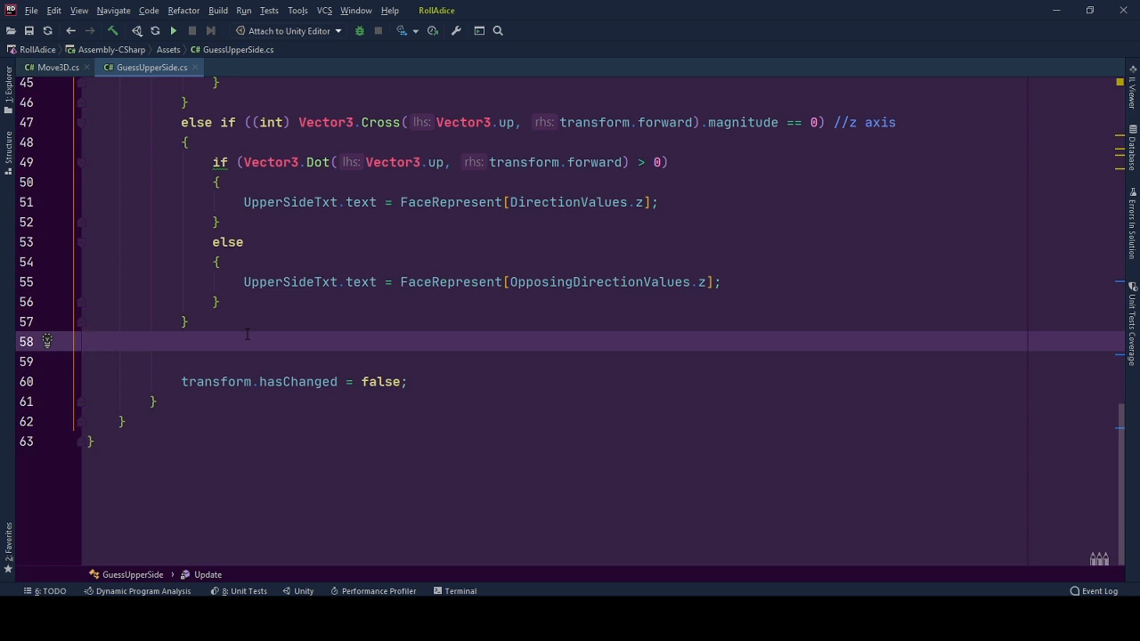
left_click(86, 341)
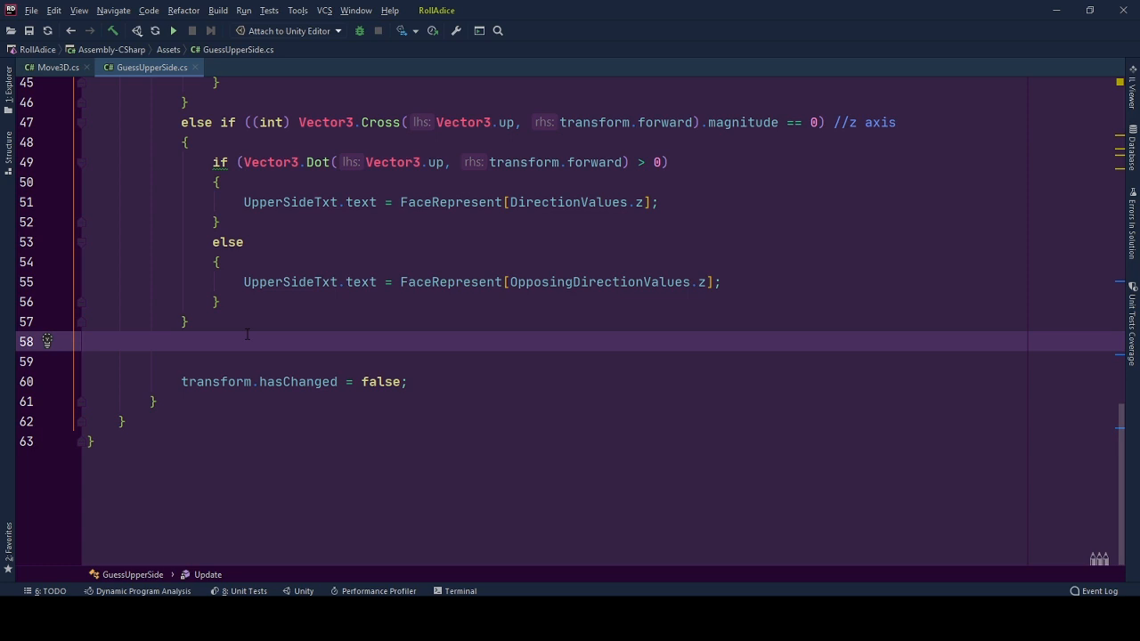
left_click(86, 342)
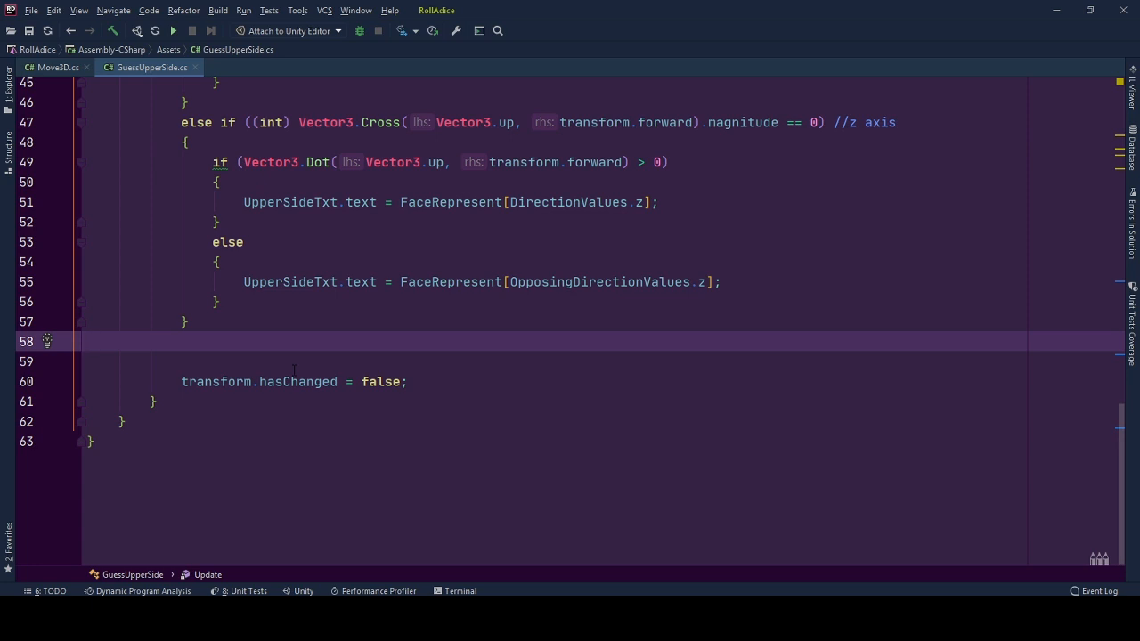
left_click(86, 342)
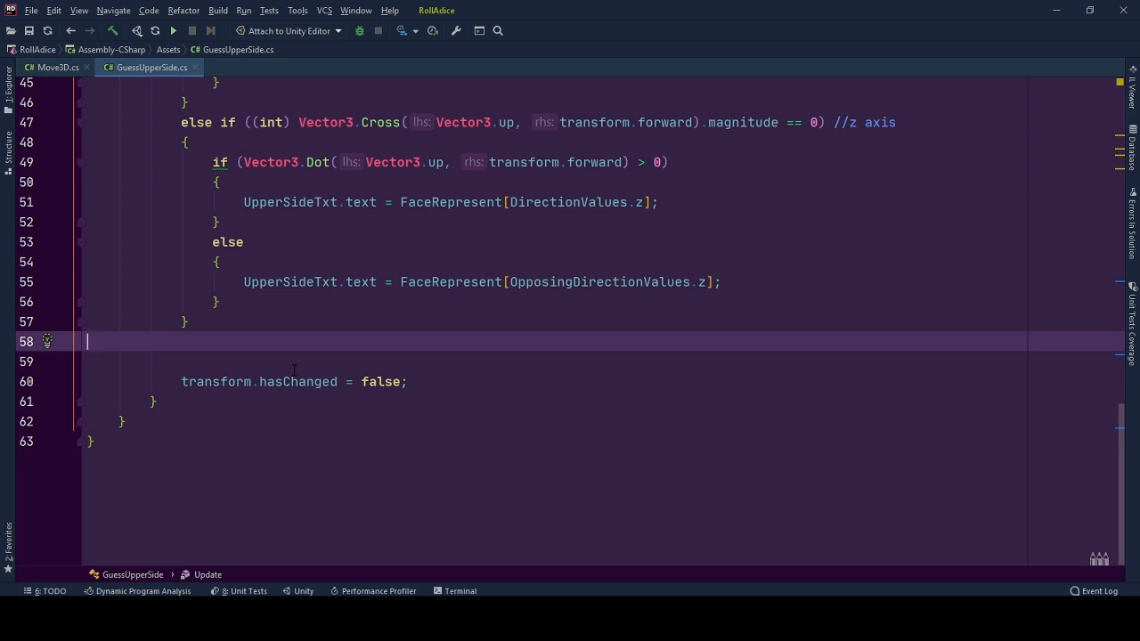
mouse_move(313, 330)
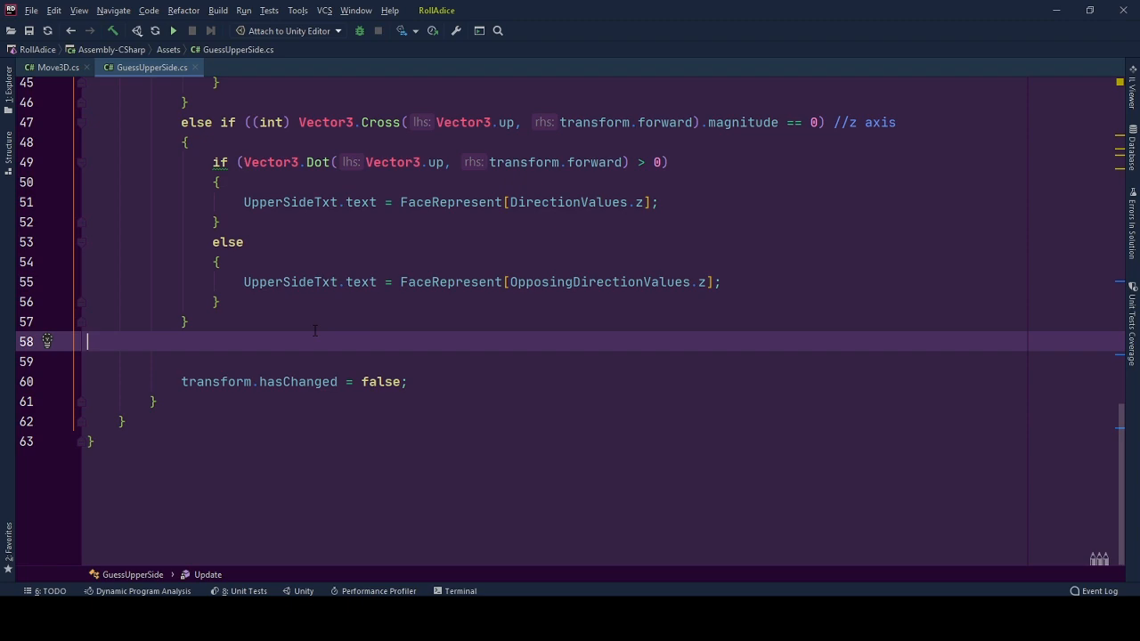
scroll("up", 3)
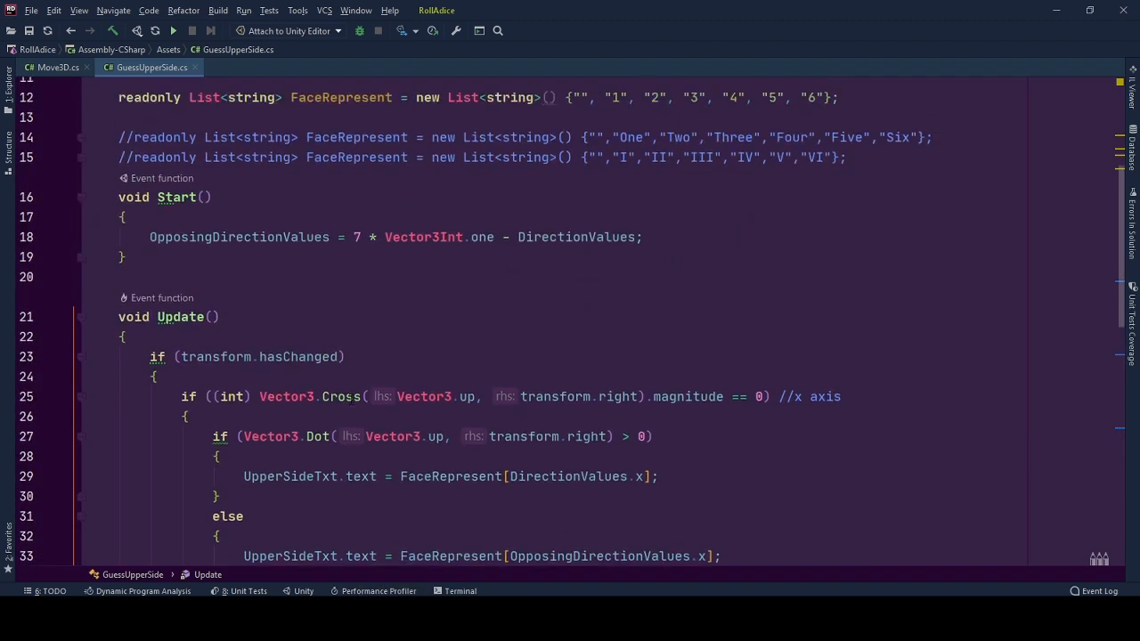
scroll("up", 3)
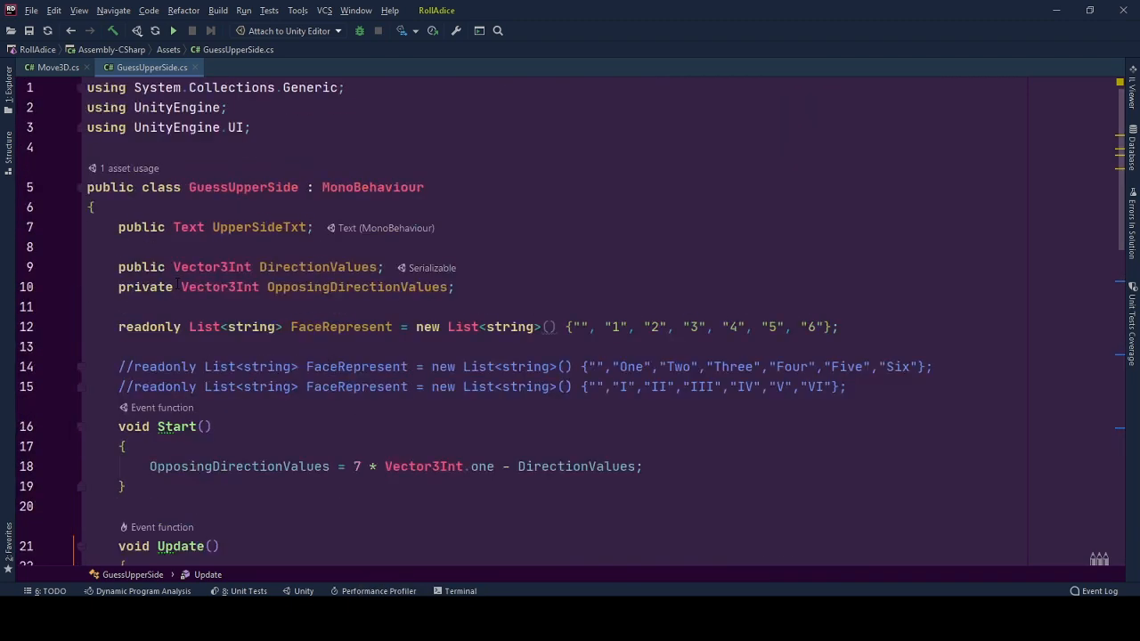
scroll("down", 3)
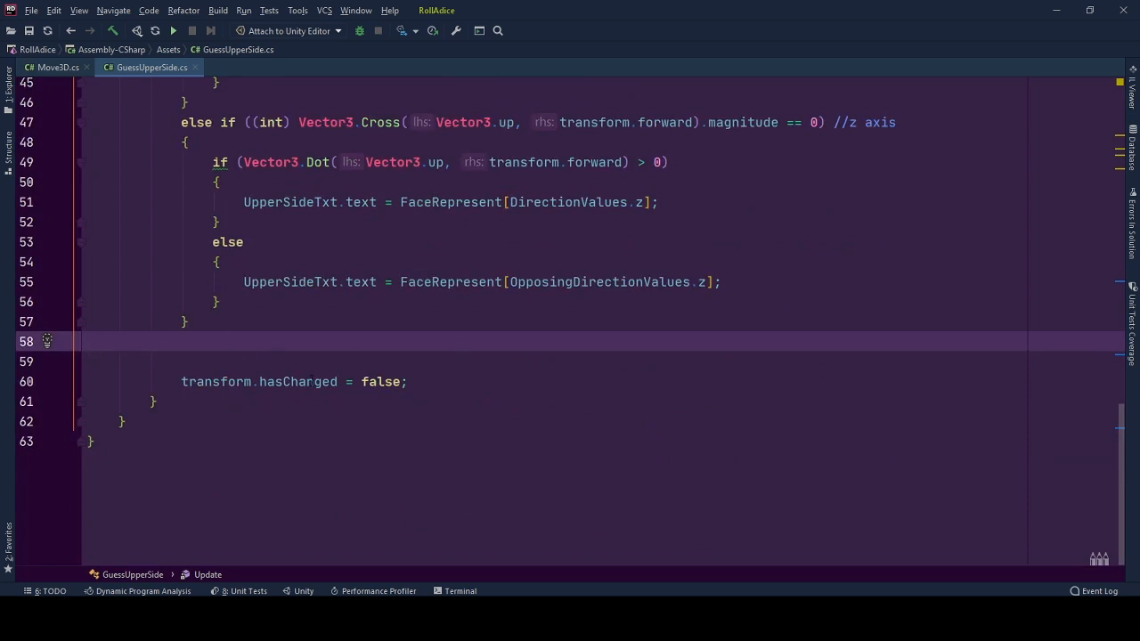
scroll("up", 3)
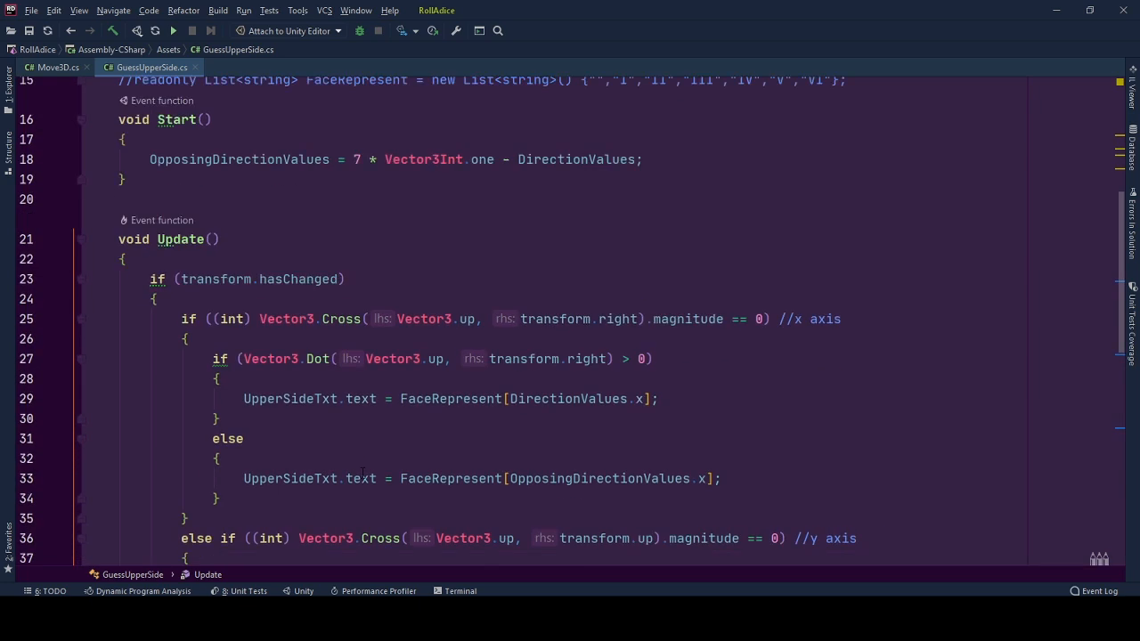
scroll("up", 3)
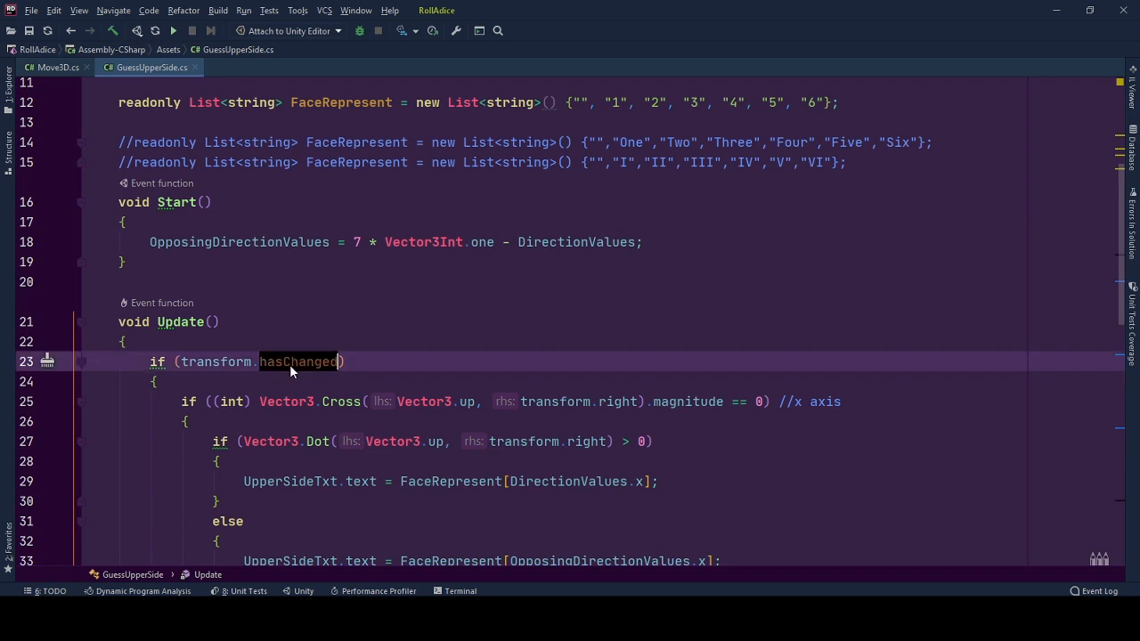
scroll("down", 3)
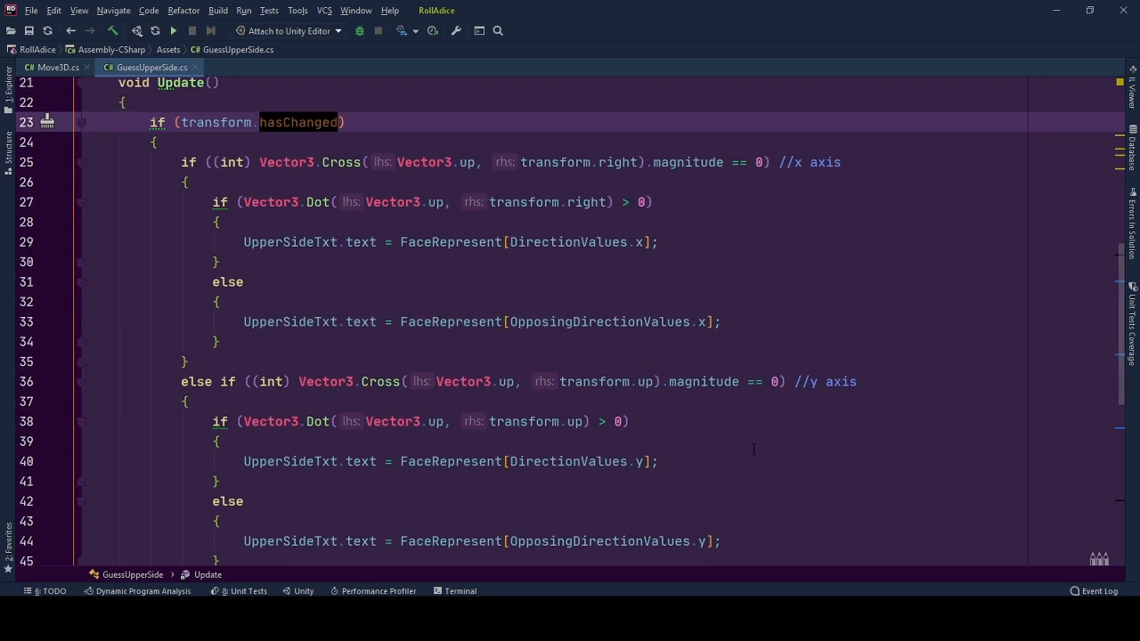